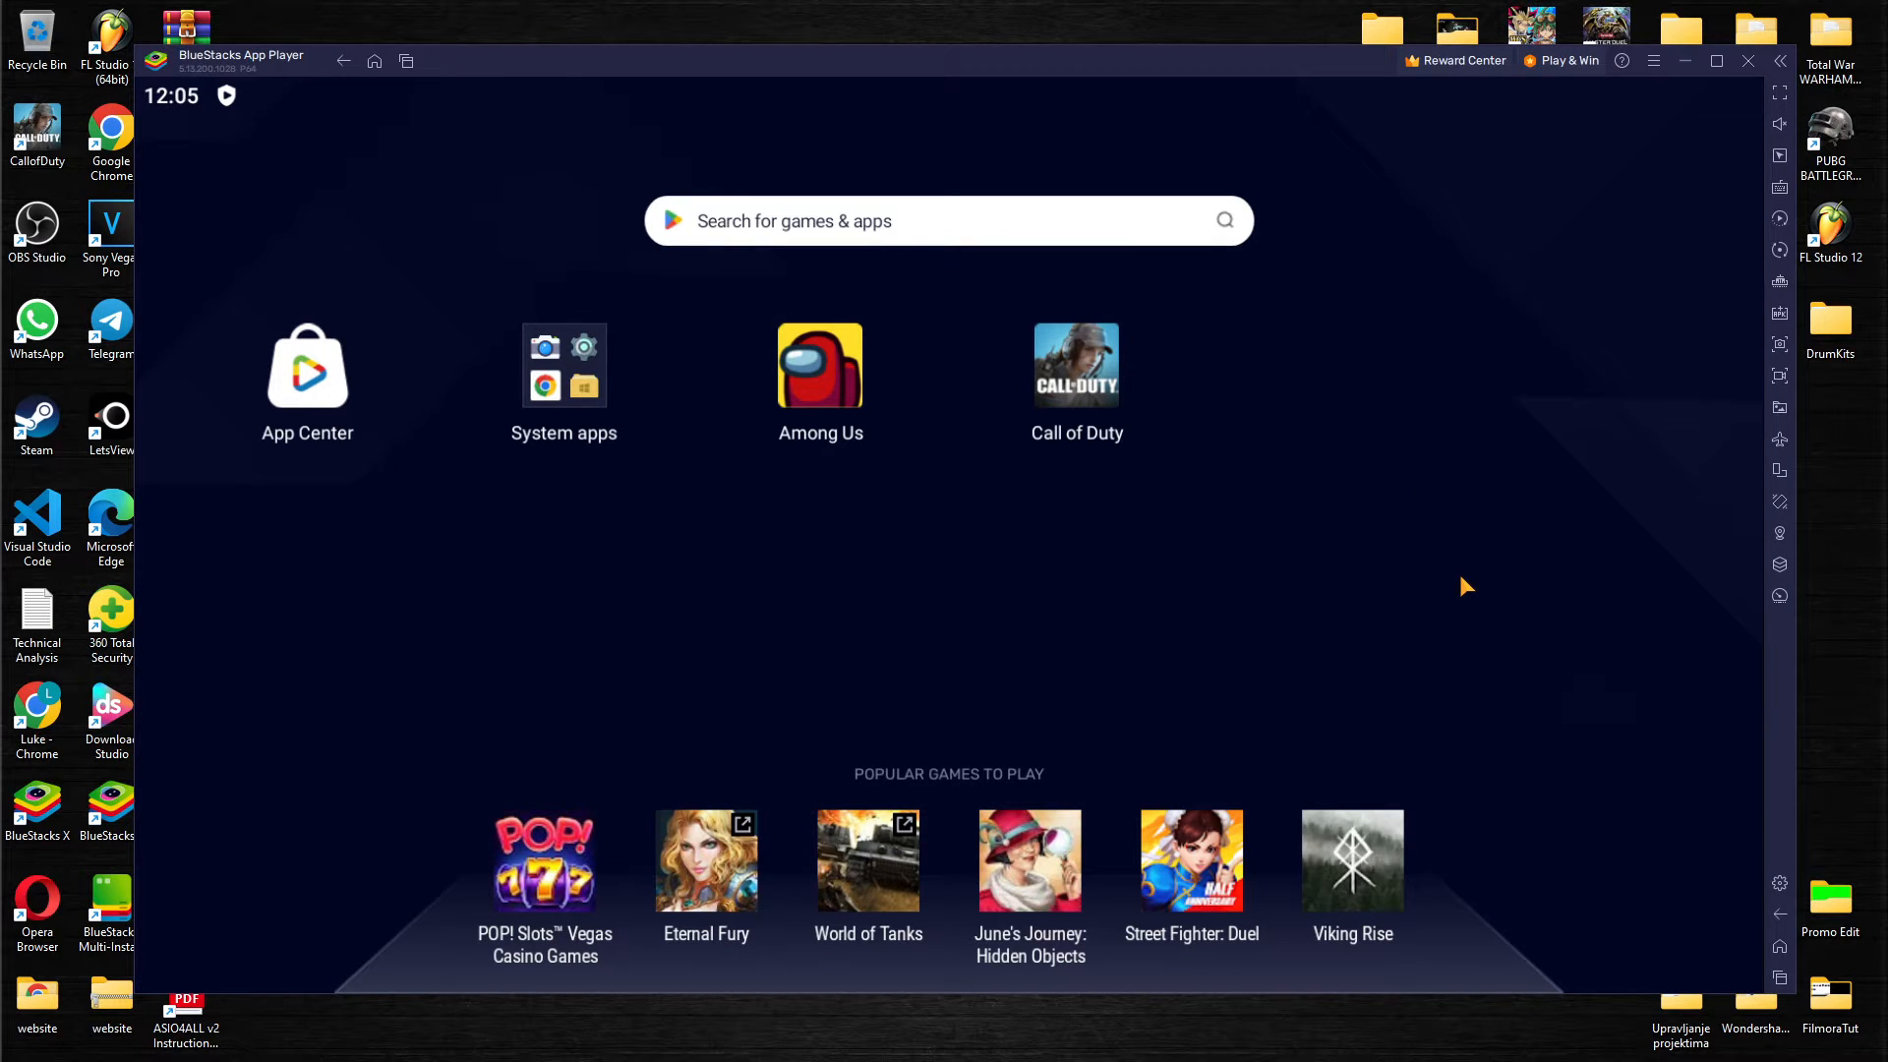
mouse_move(1780, 887)
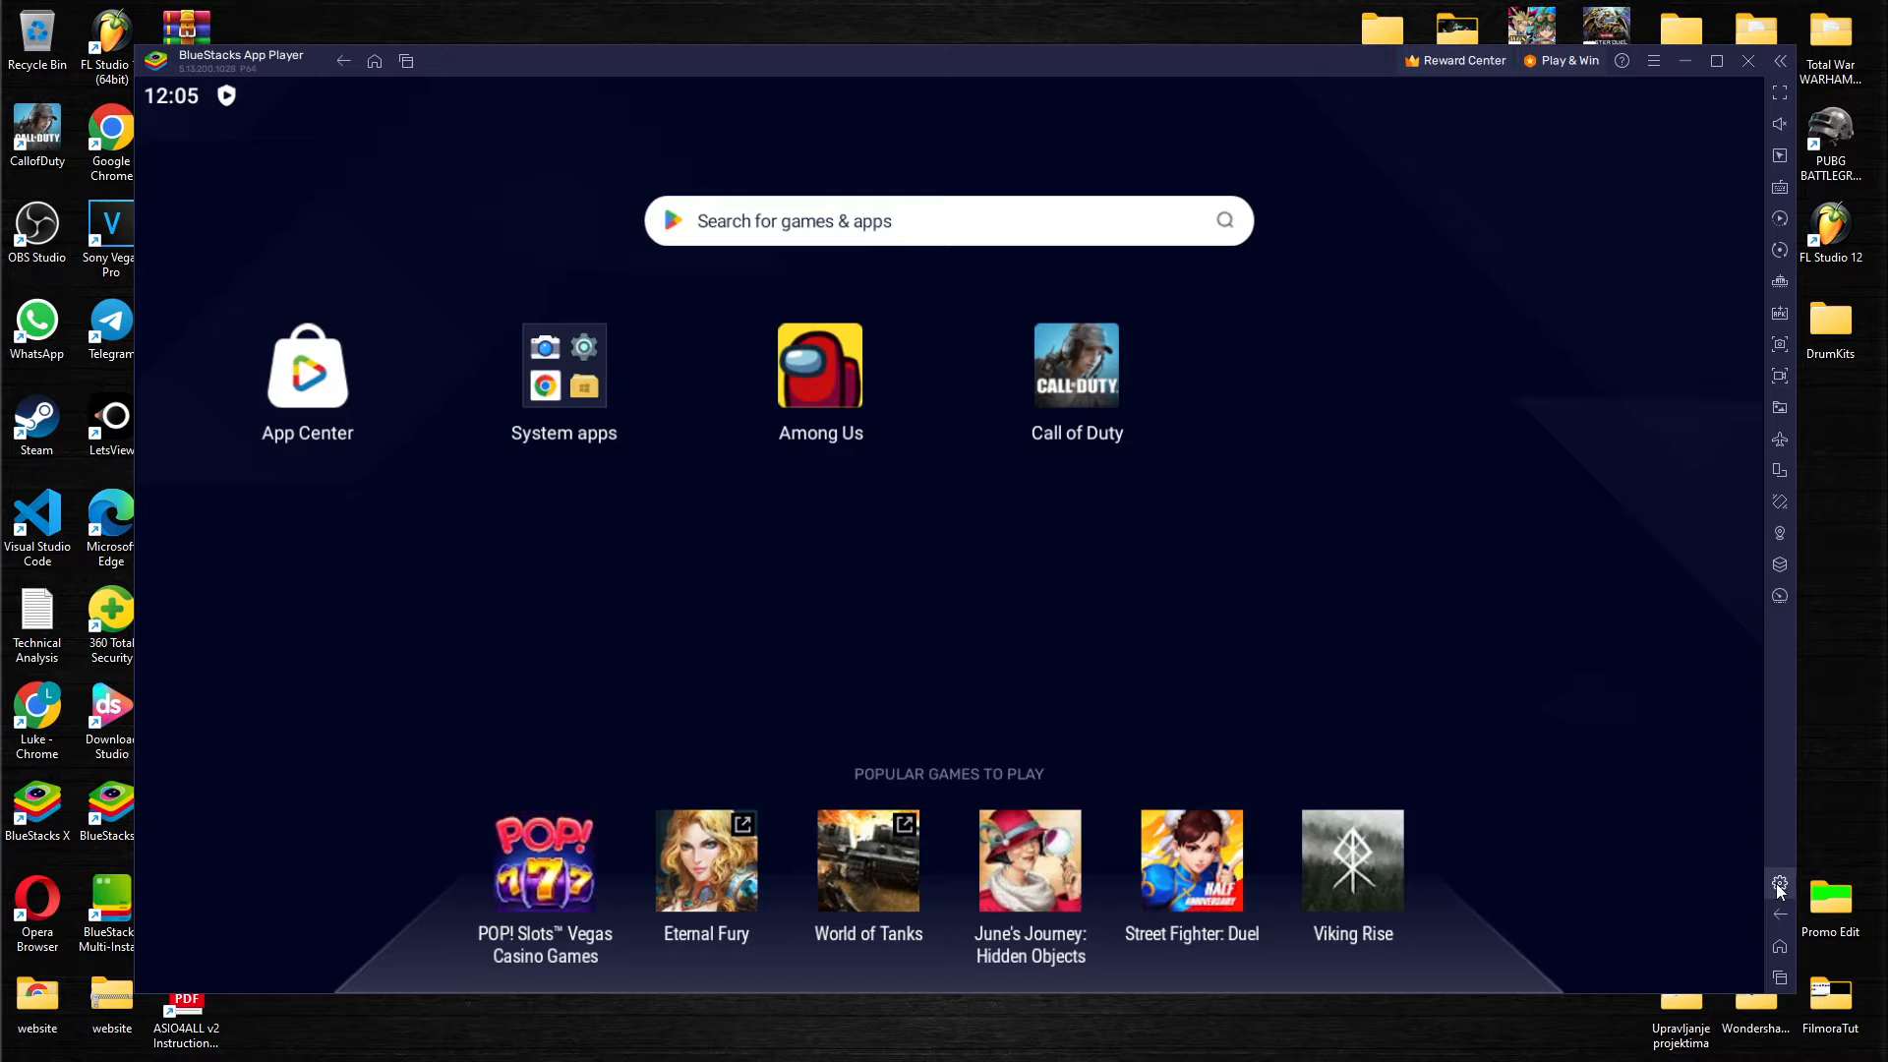
mouse_move(1779, 887)
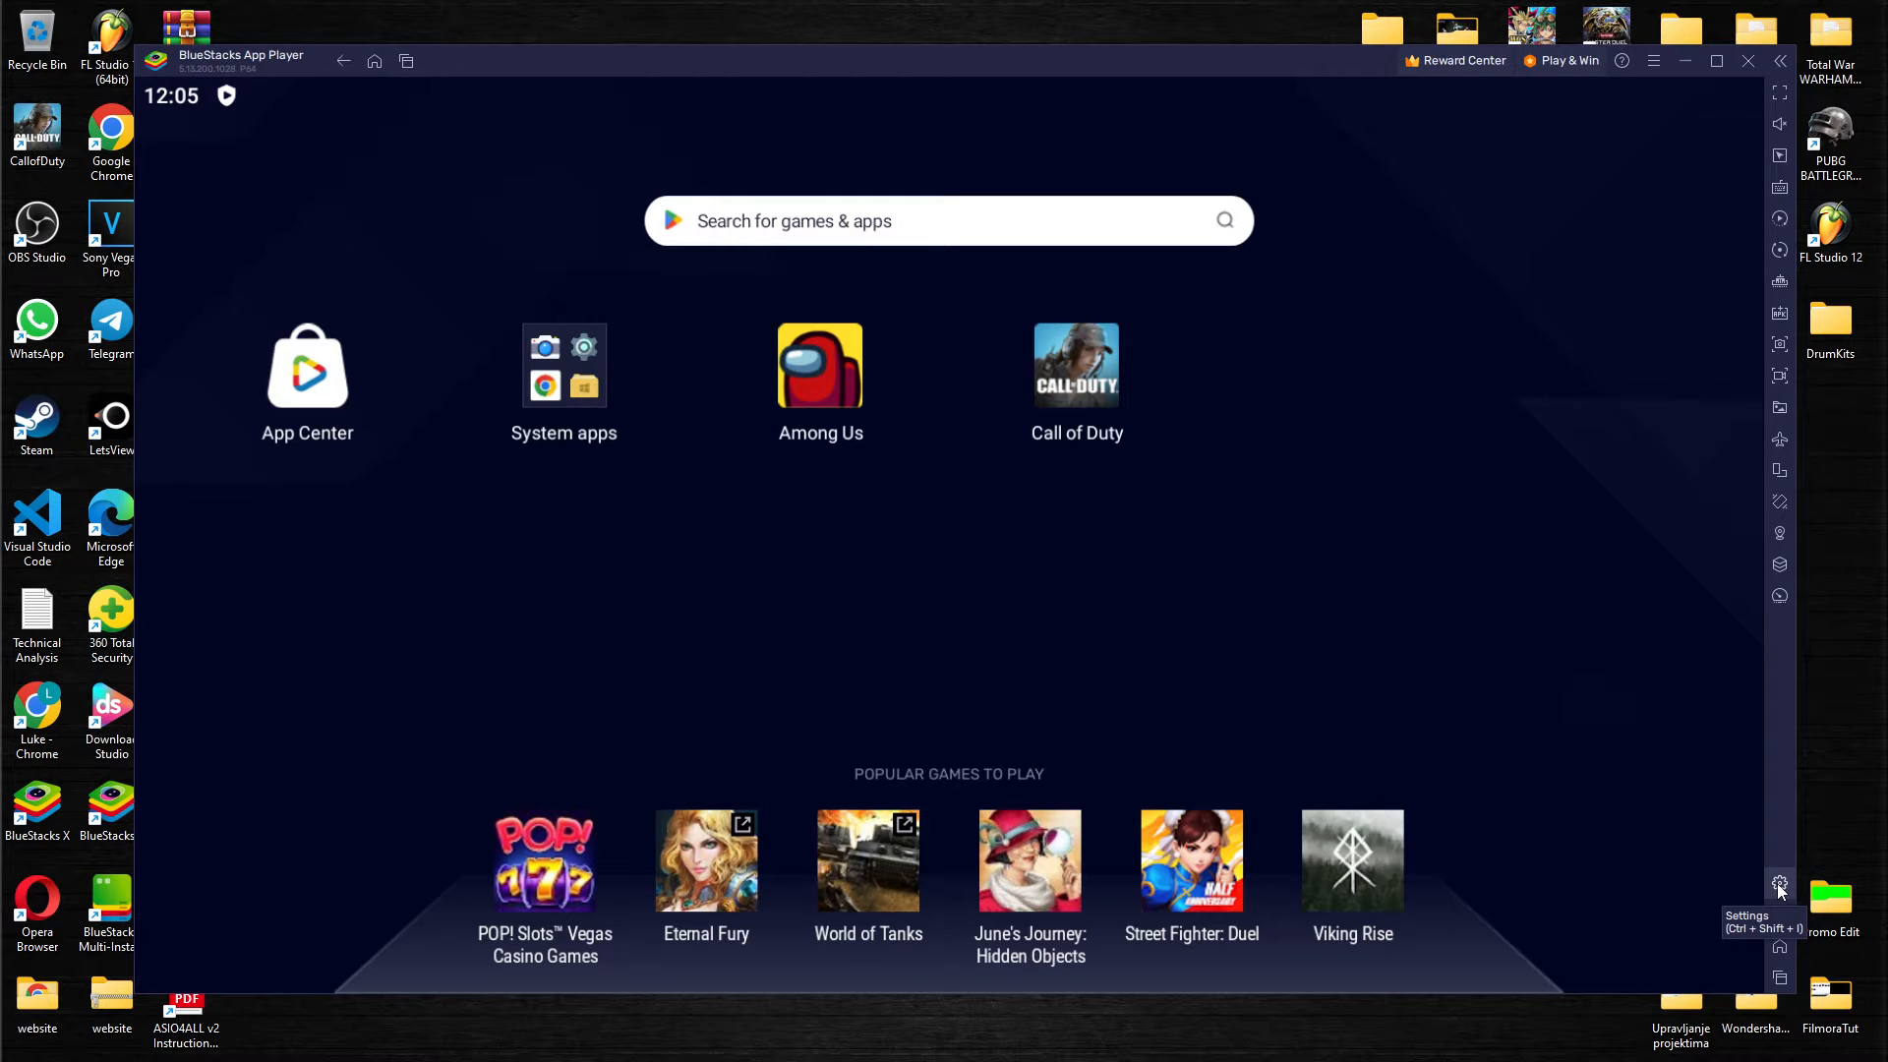
Step: Reach the Preferences page of BlueStacks Settings via the sidebar gear
click(1777, 887)
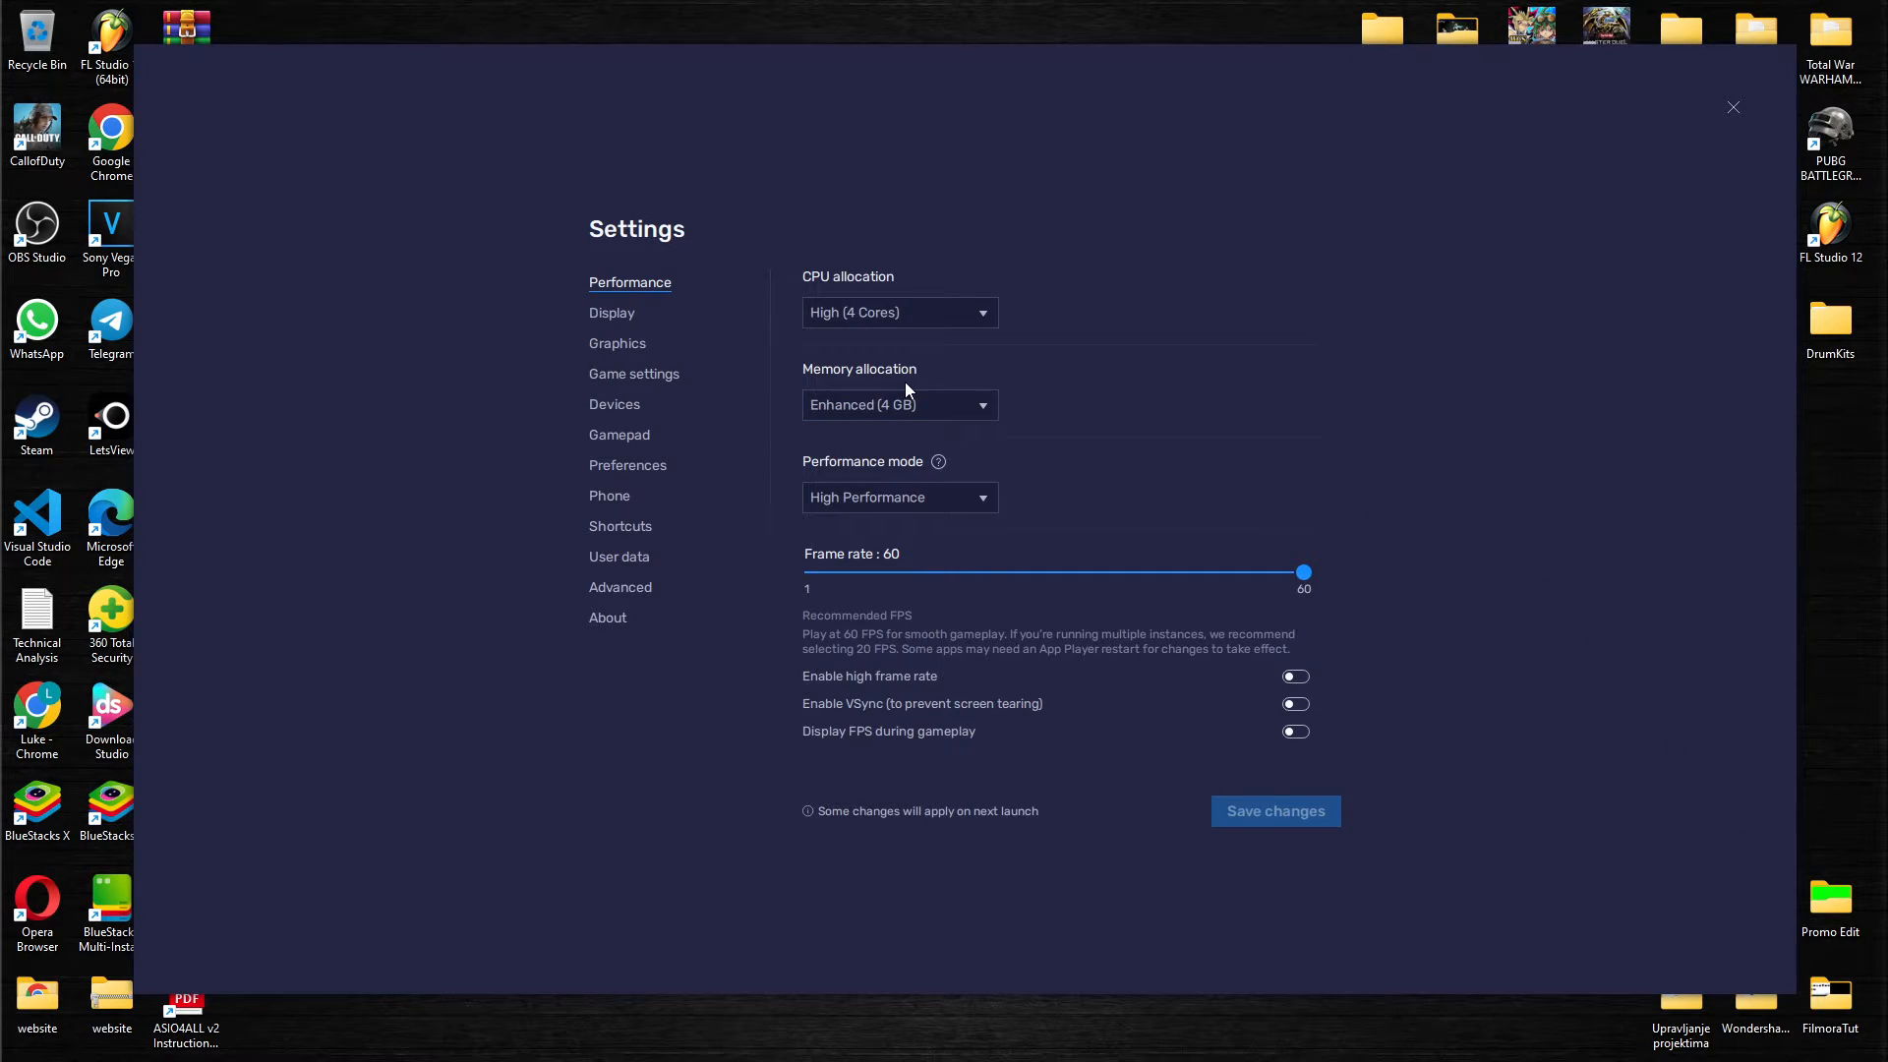
mouse_move(607, 474)
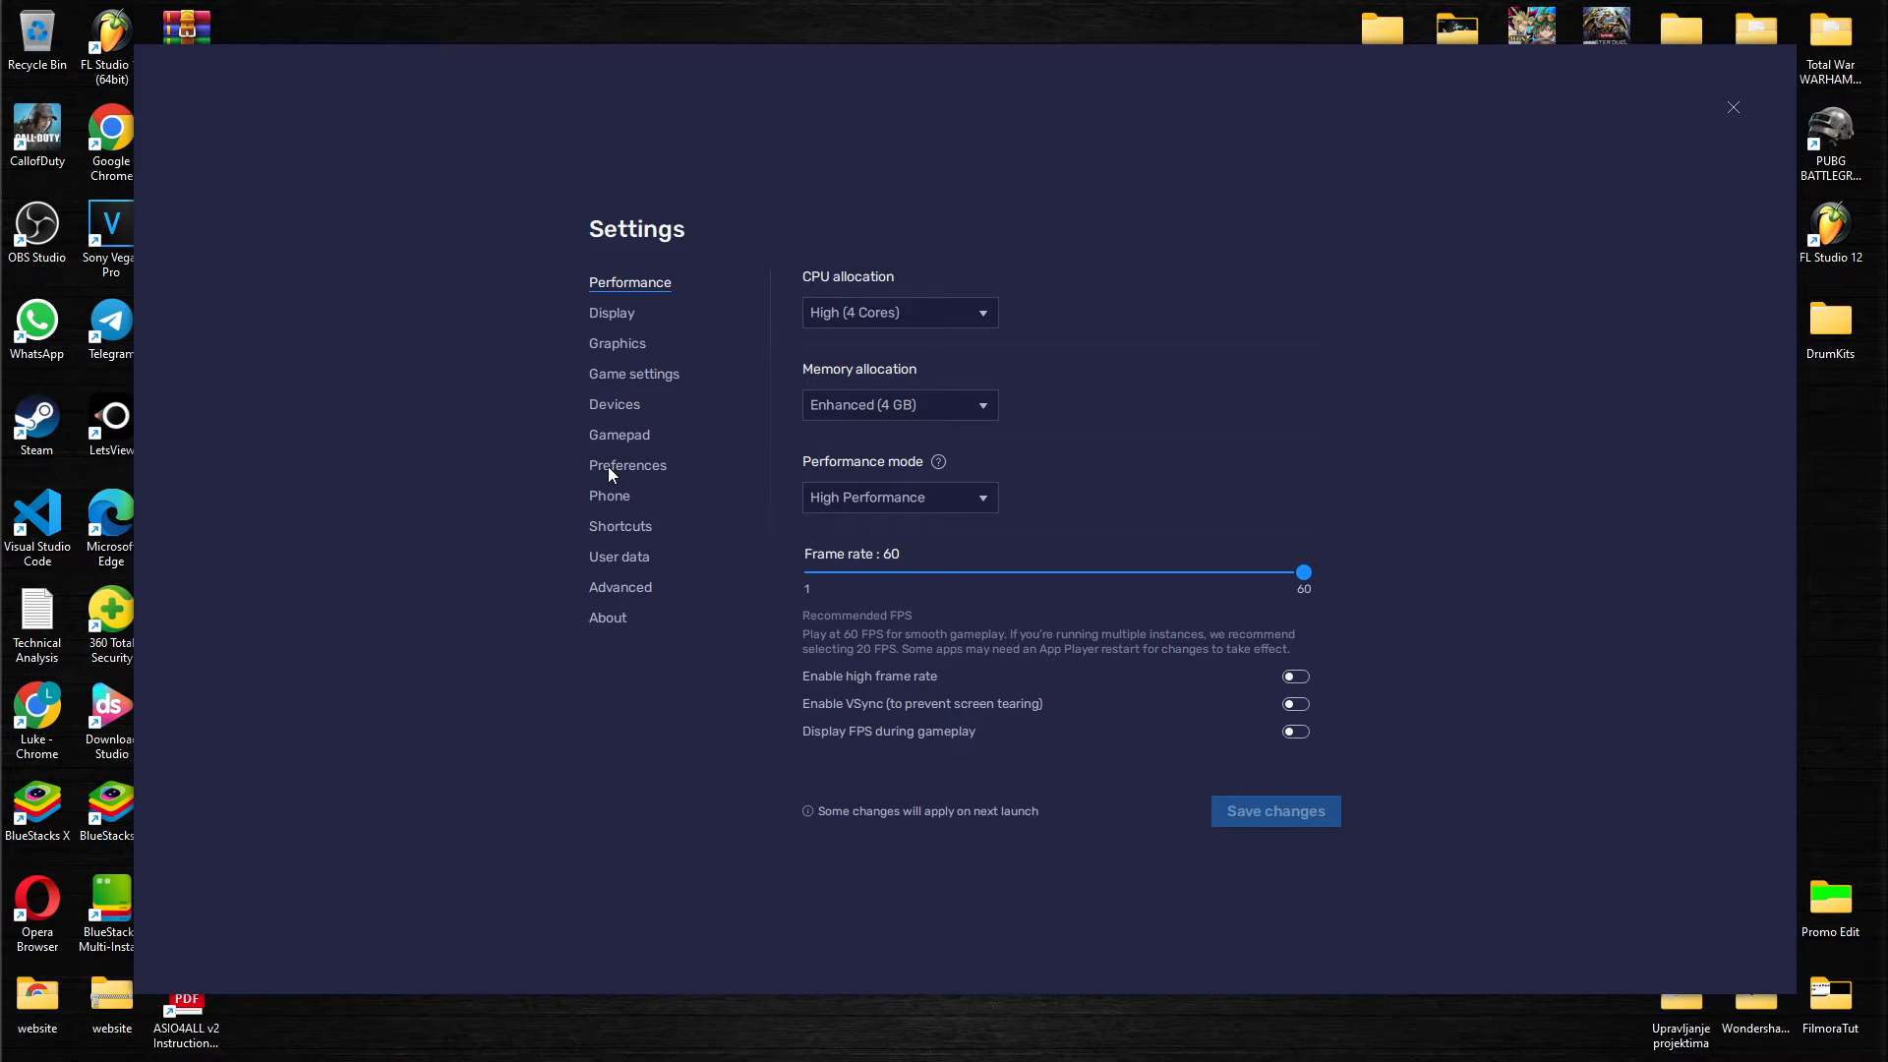
click(628, 466)
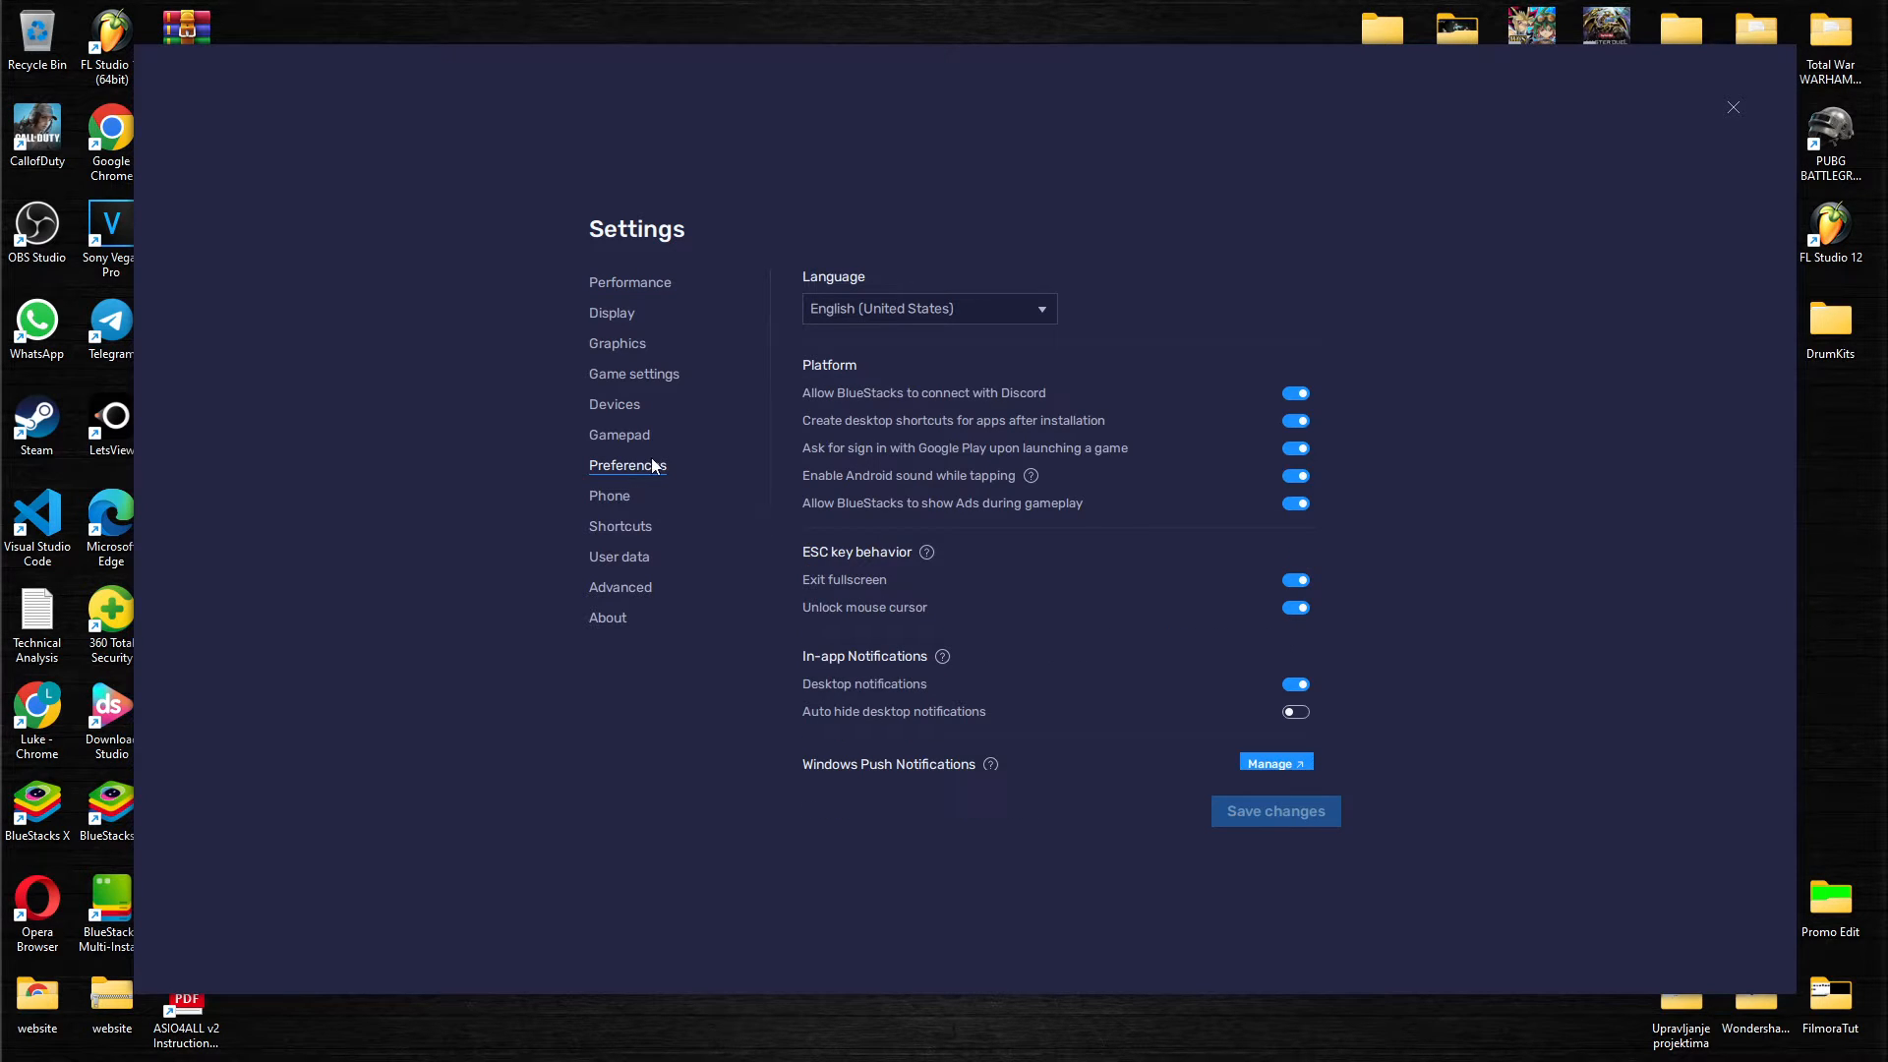
mouse_move(839, 531)
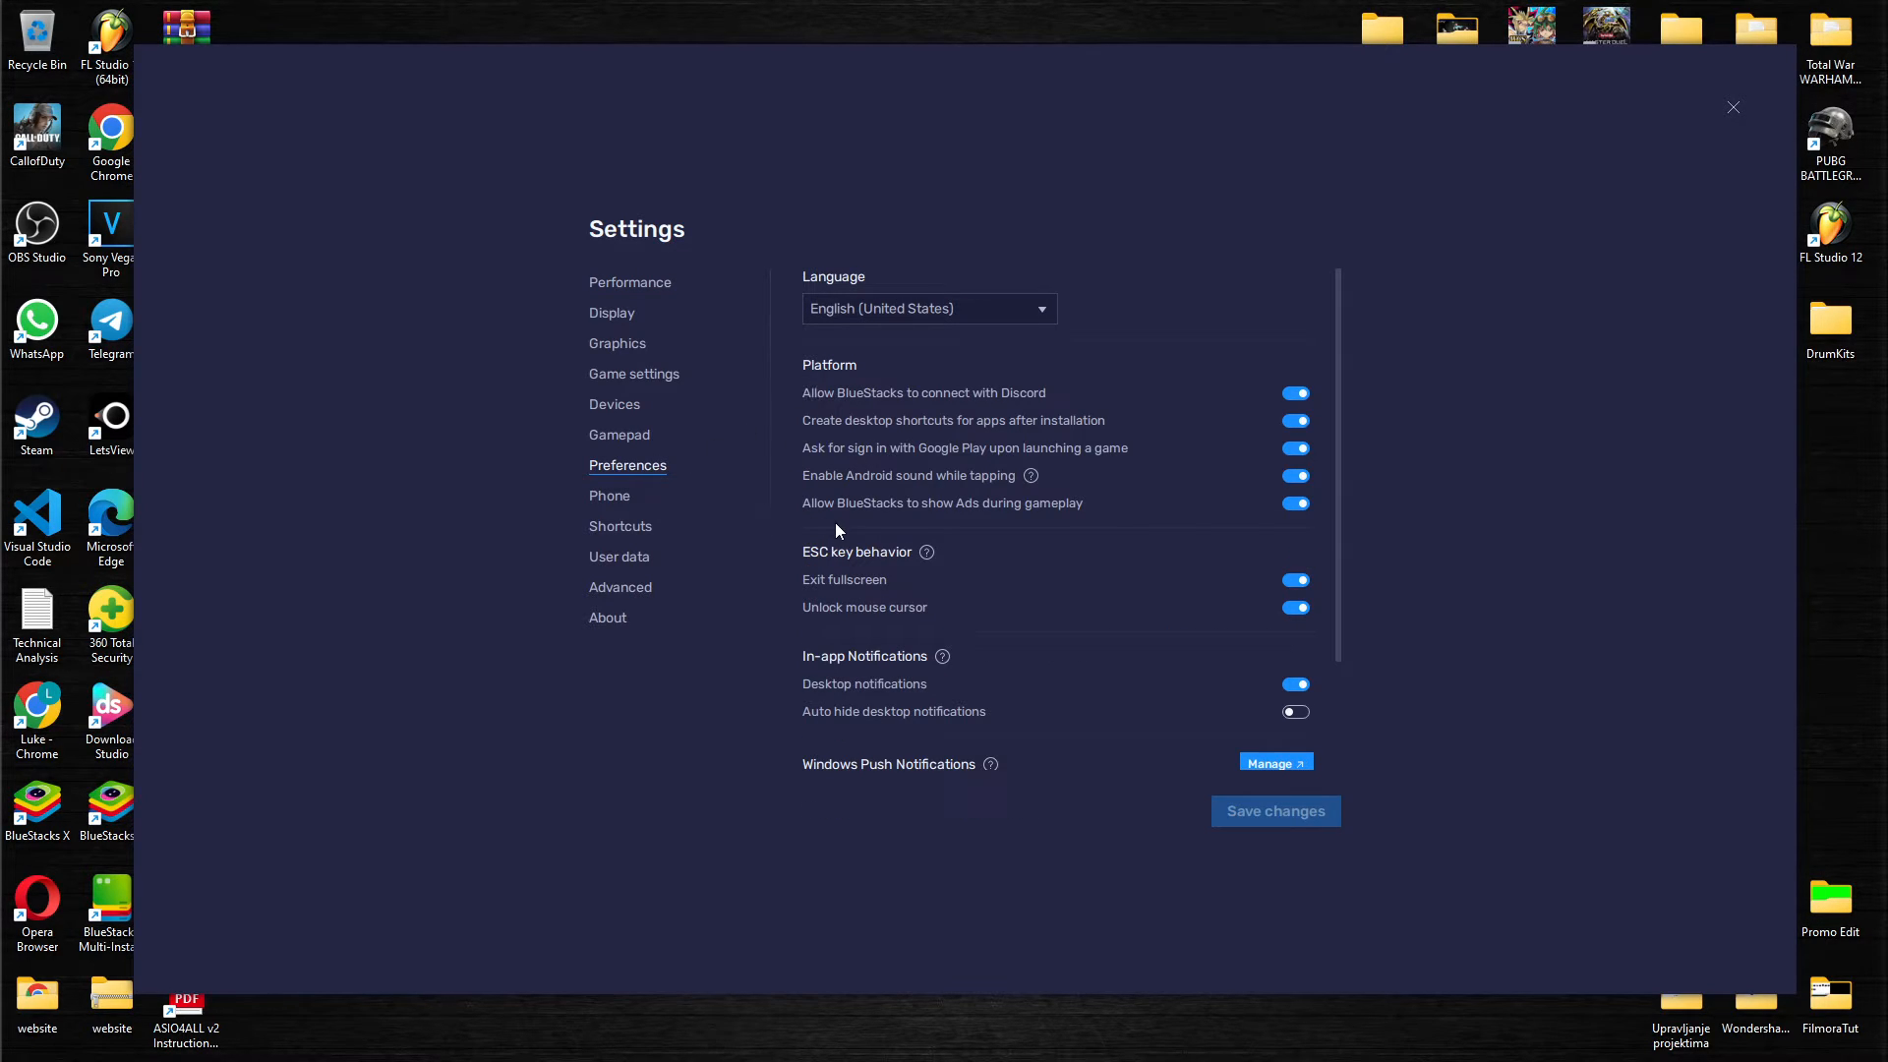
mouse_move(963, 518)
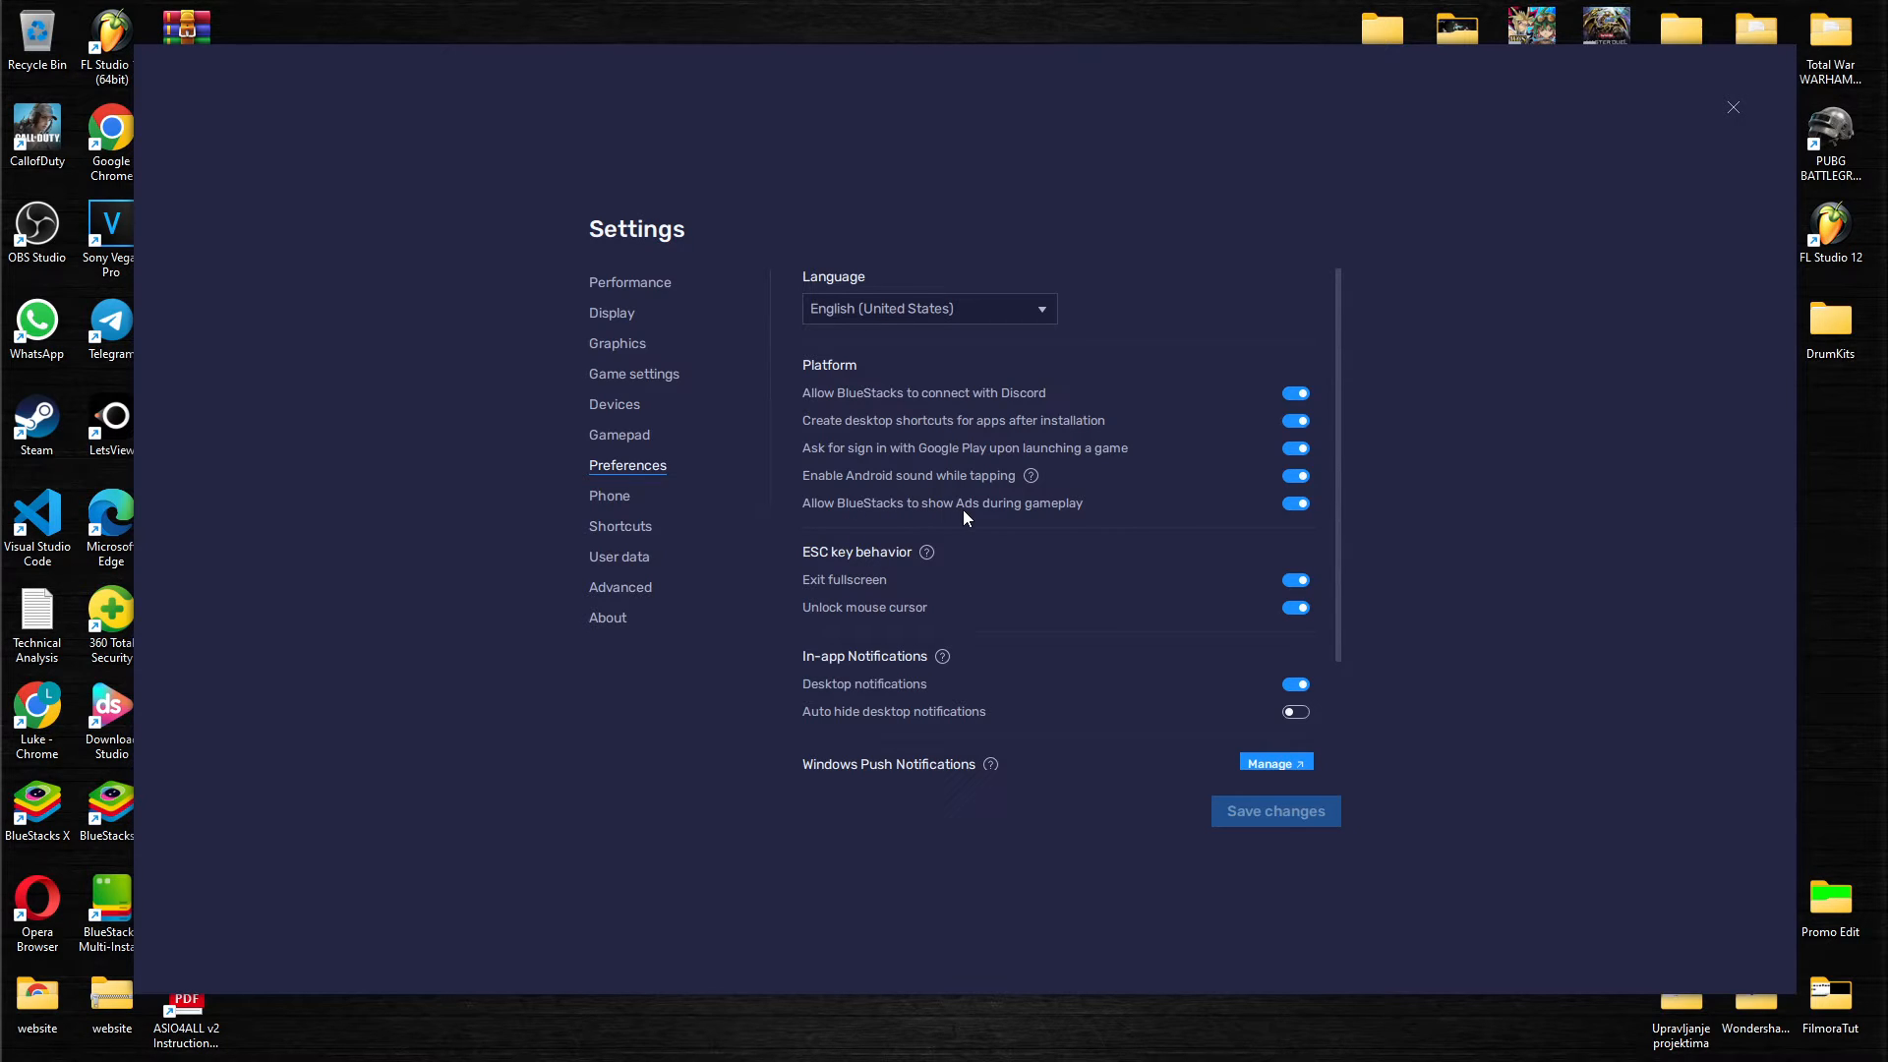
mouse_move(1243, 505)
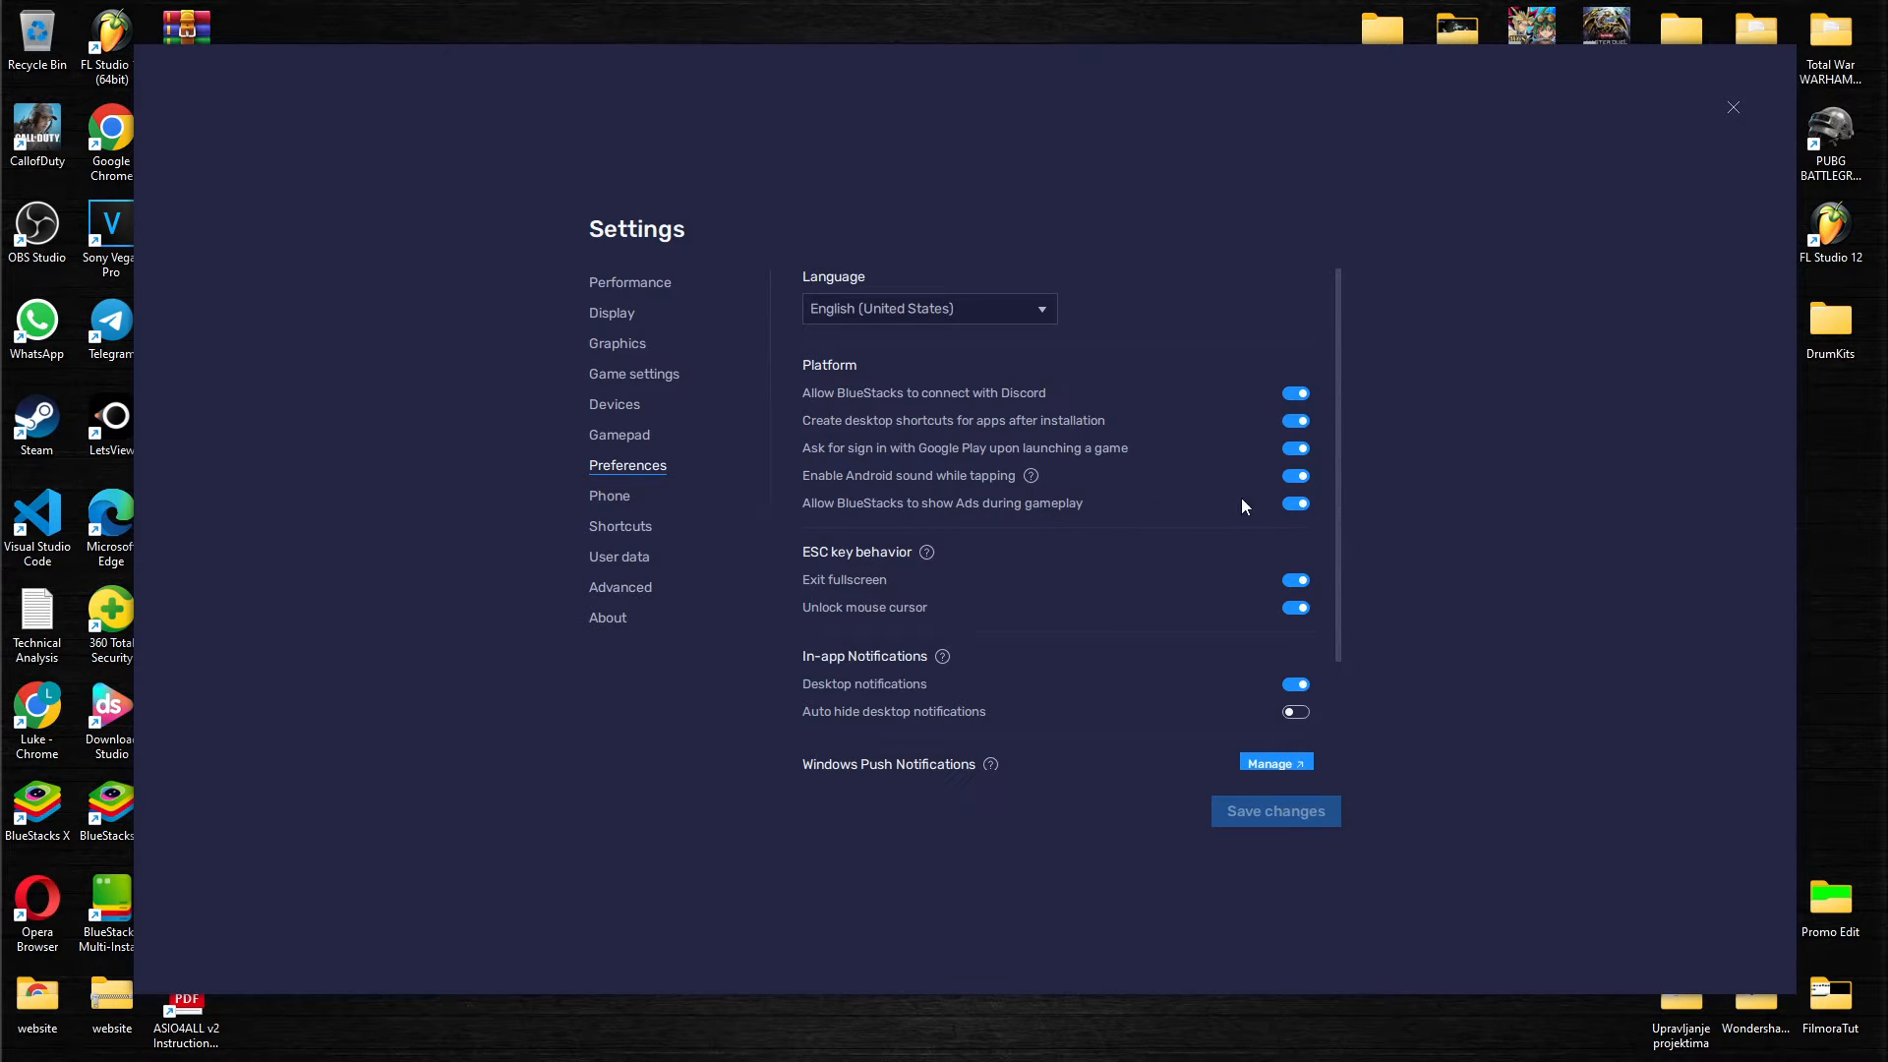
click(1296, 503)
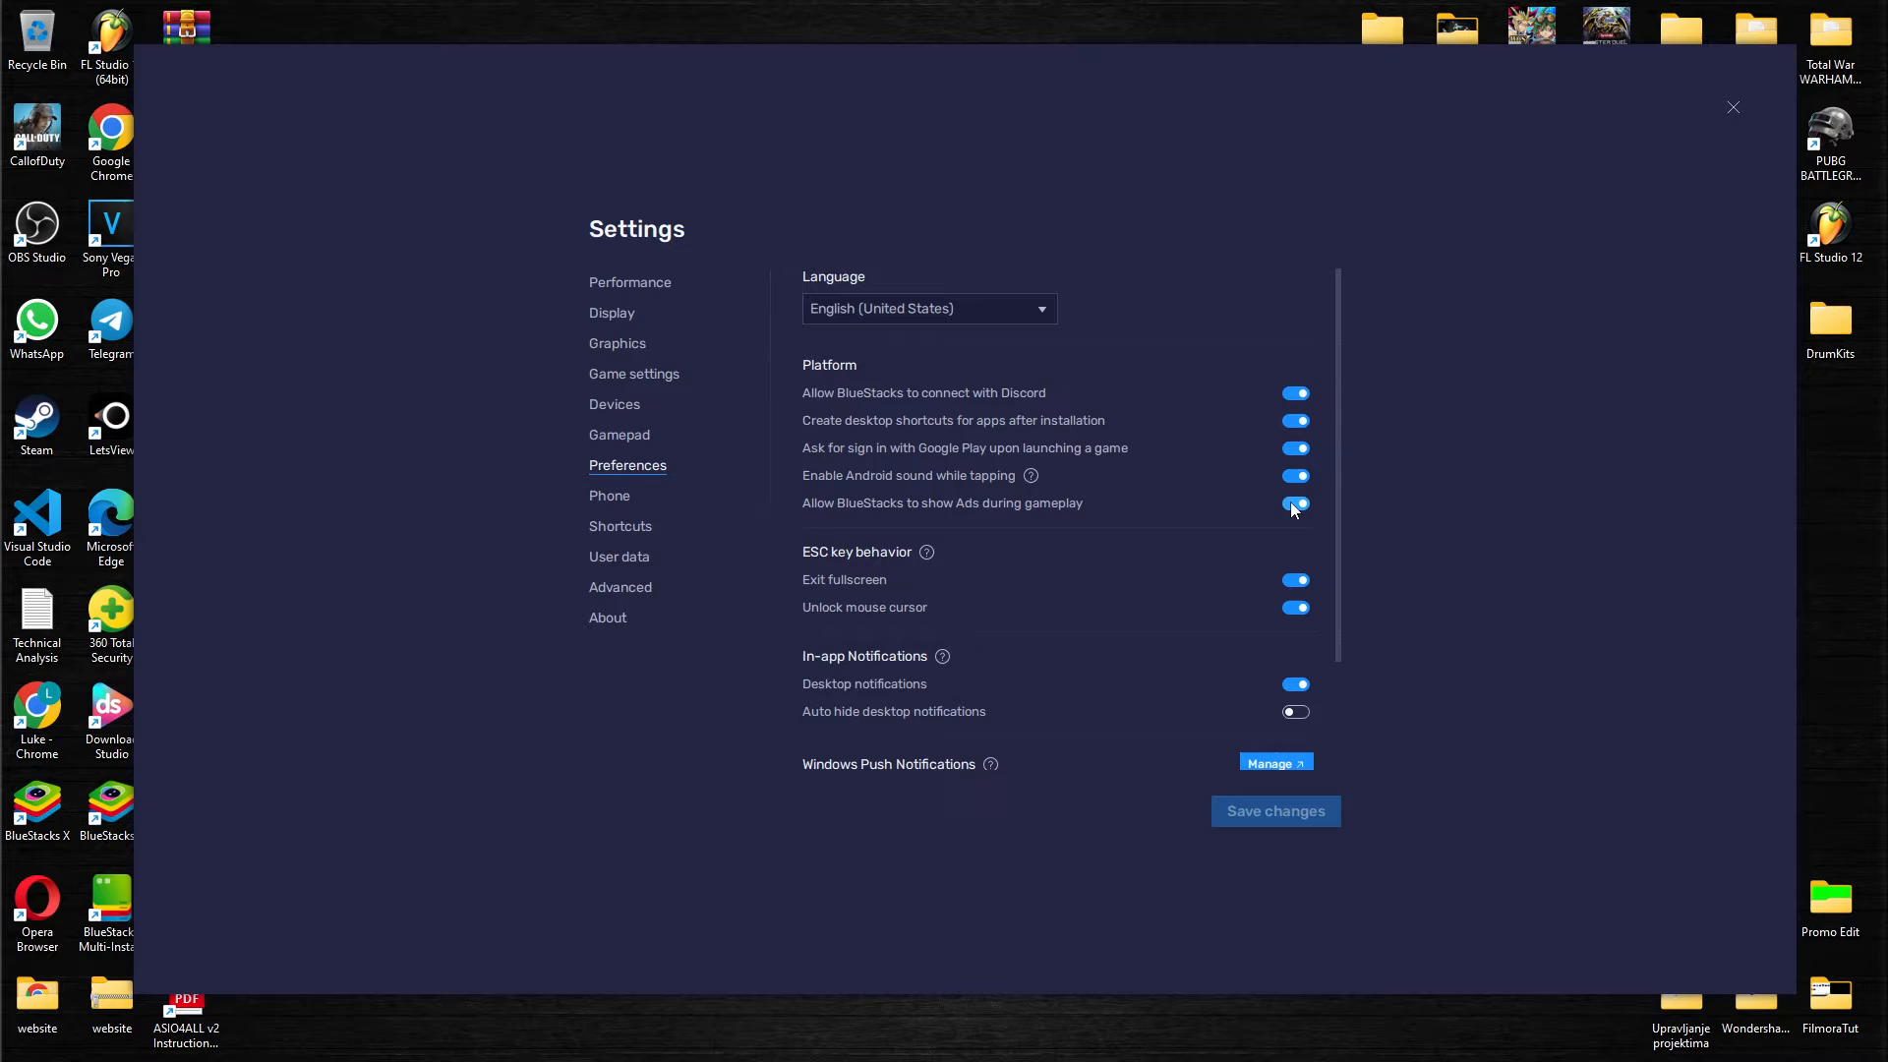
Step: Disable 'Allow BlueStacks to show Ads during gameplay', save changes and return to the home screen
click(1295, 503)
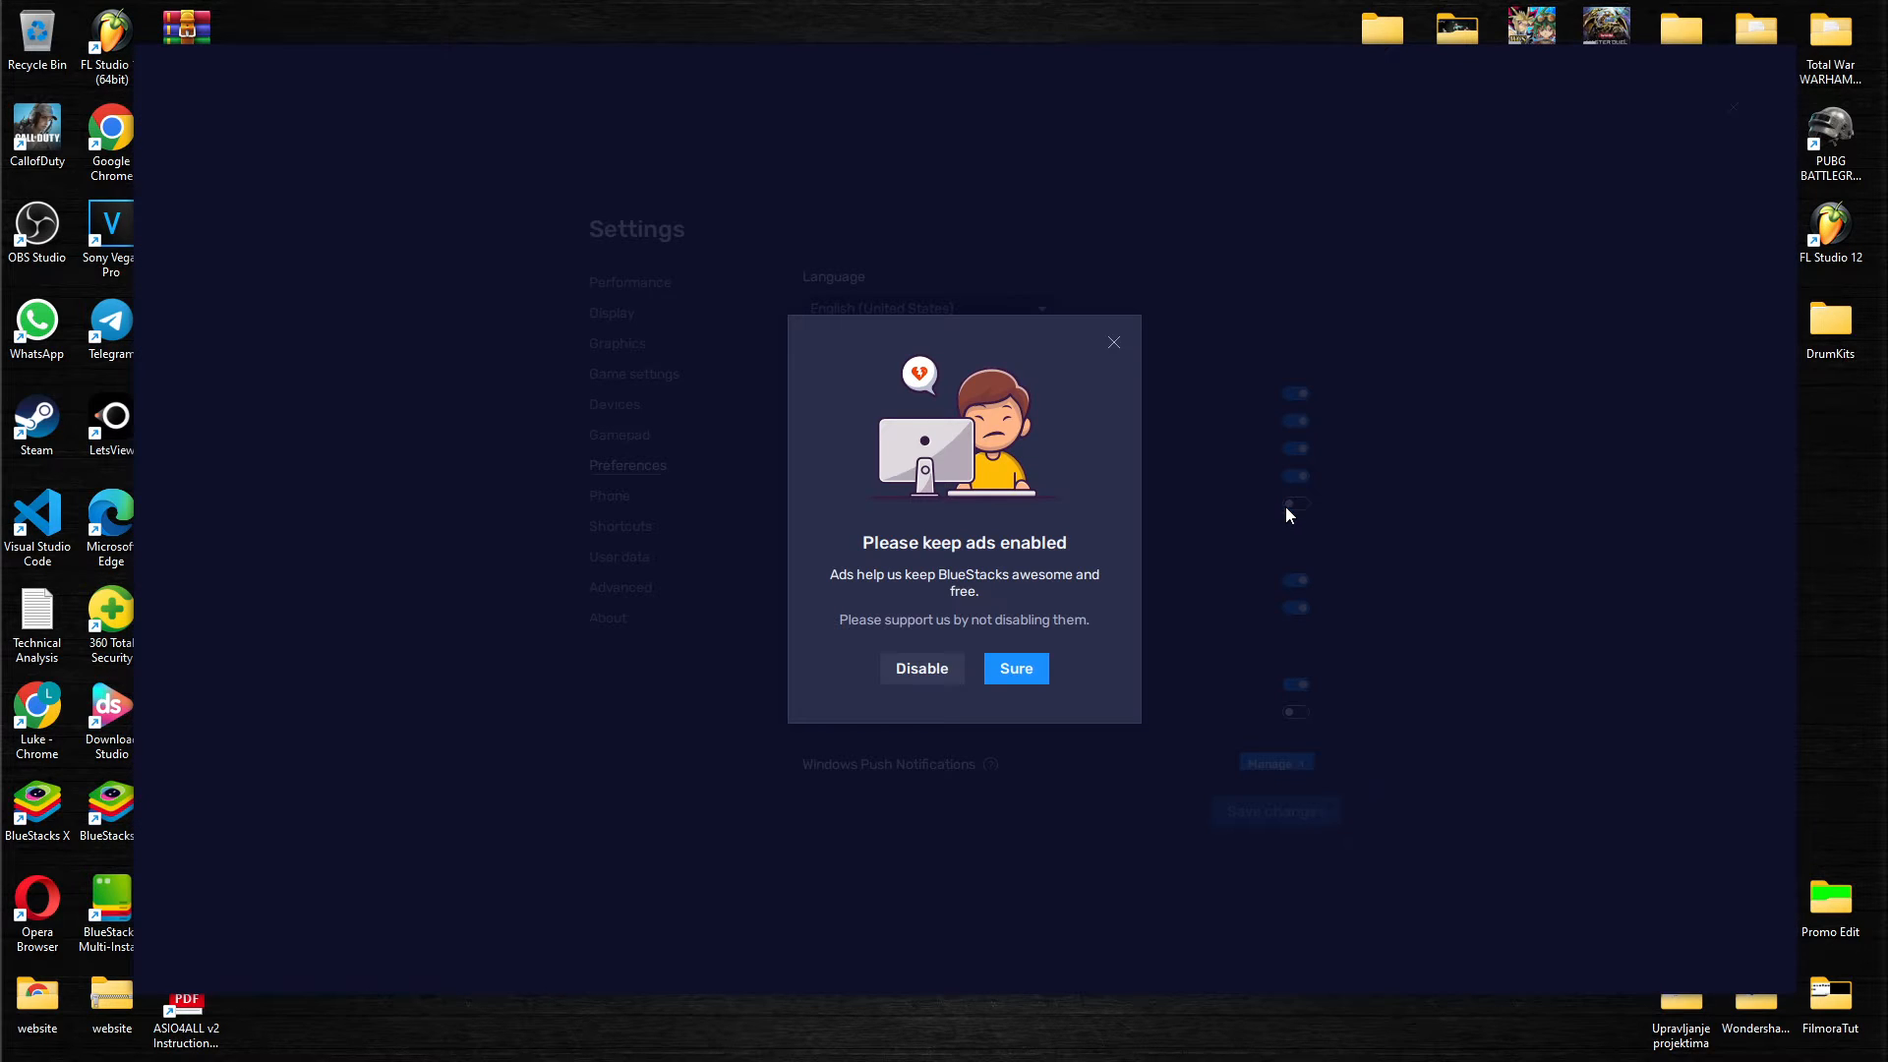
mouse_move(1023, 562)
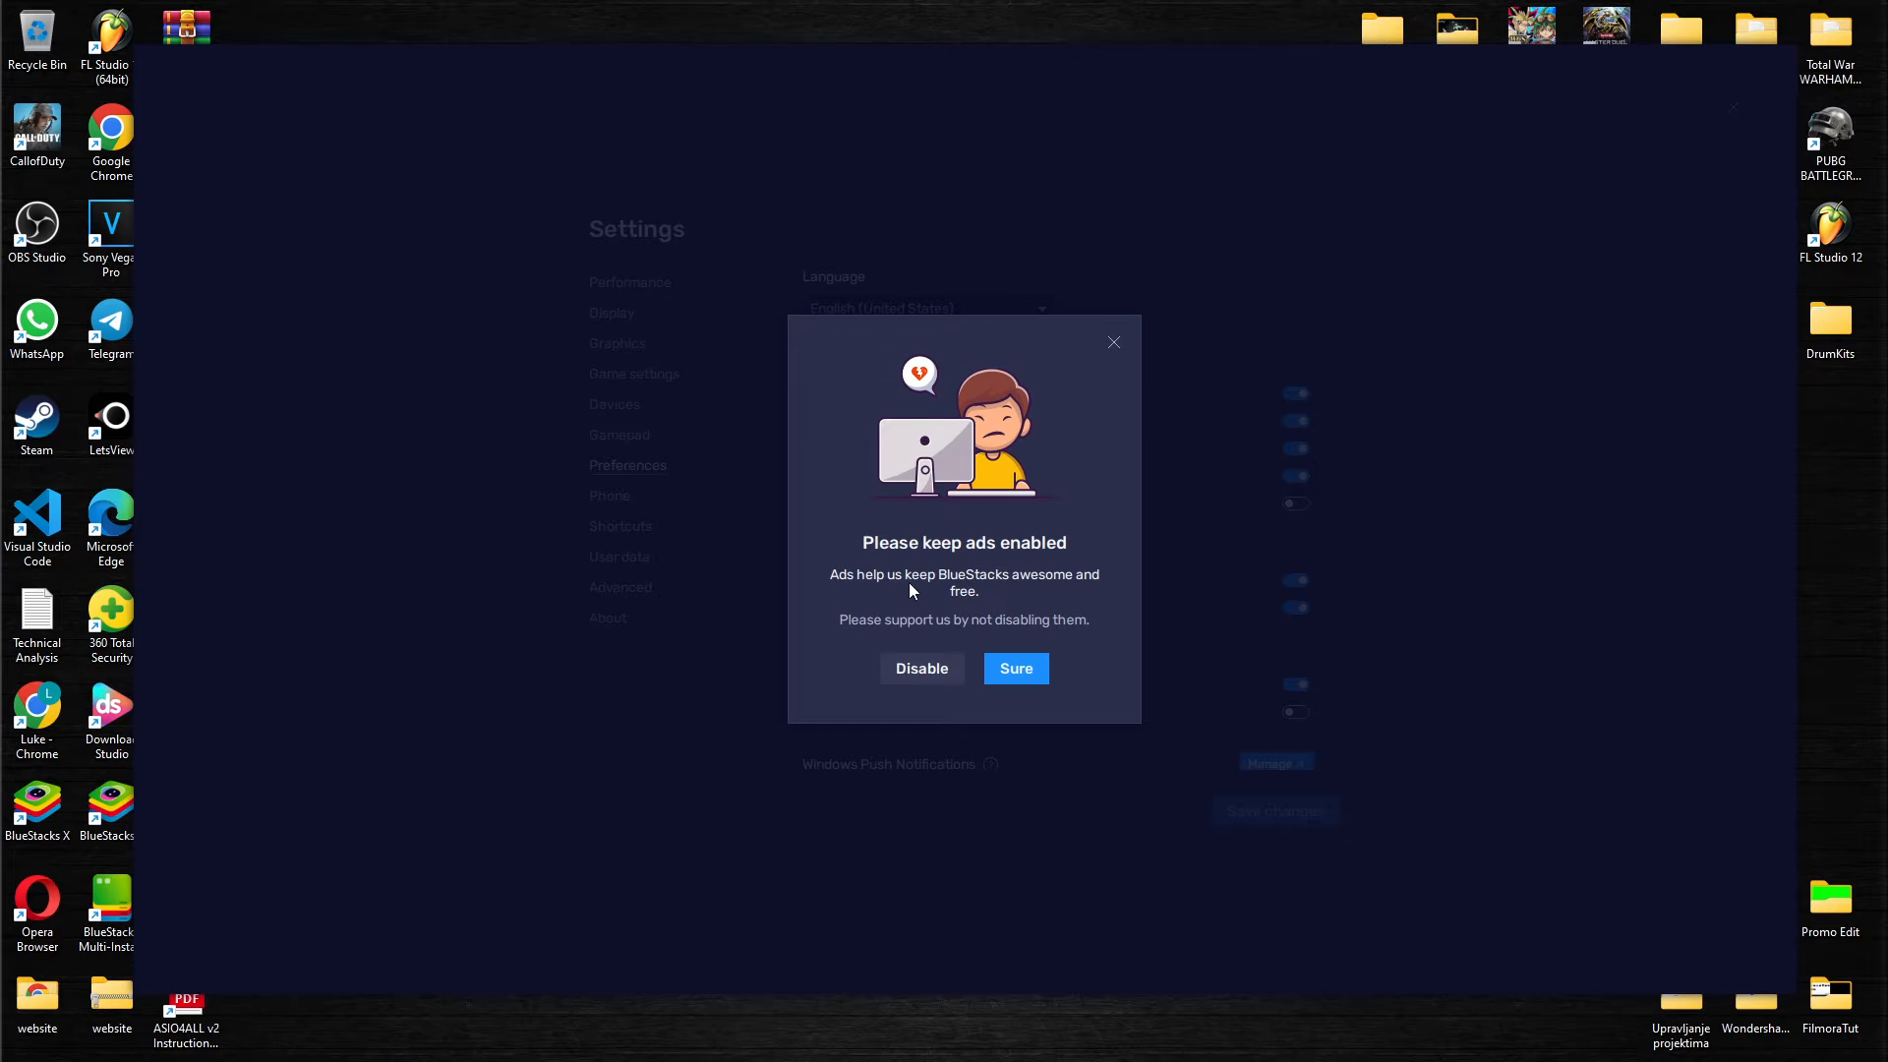
mouse_move(899, 629)
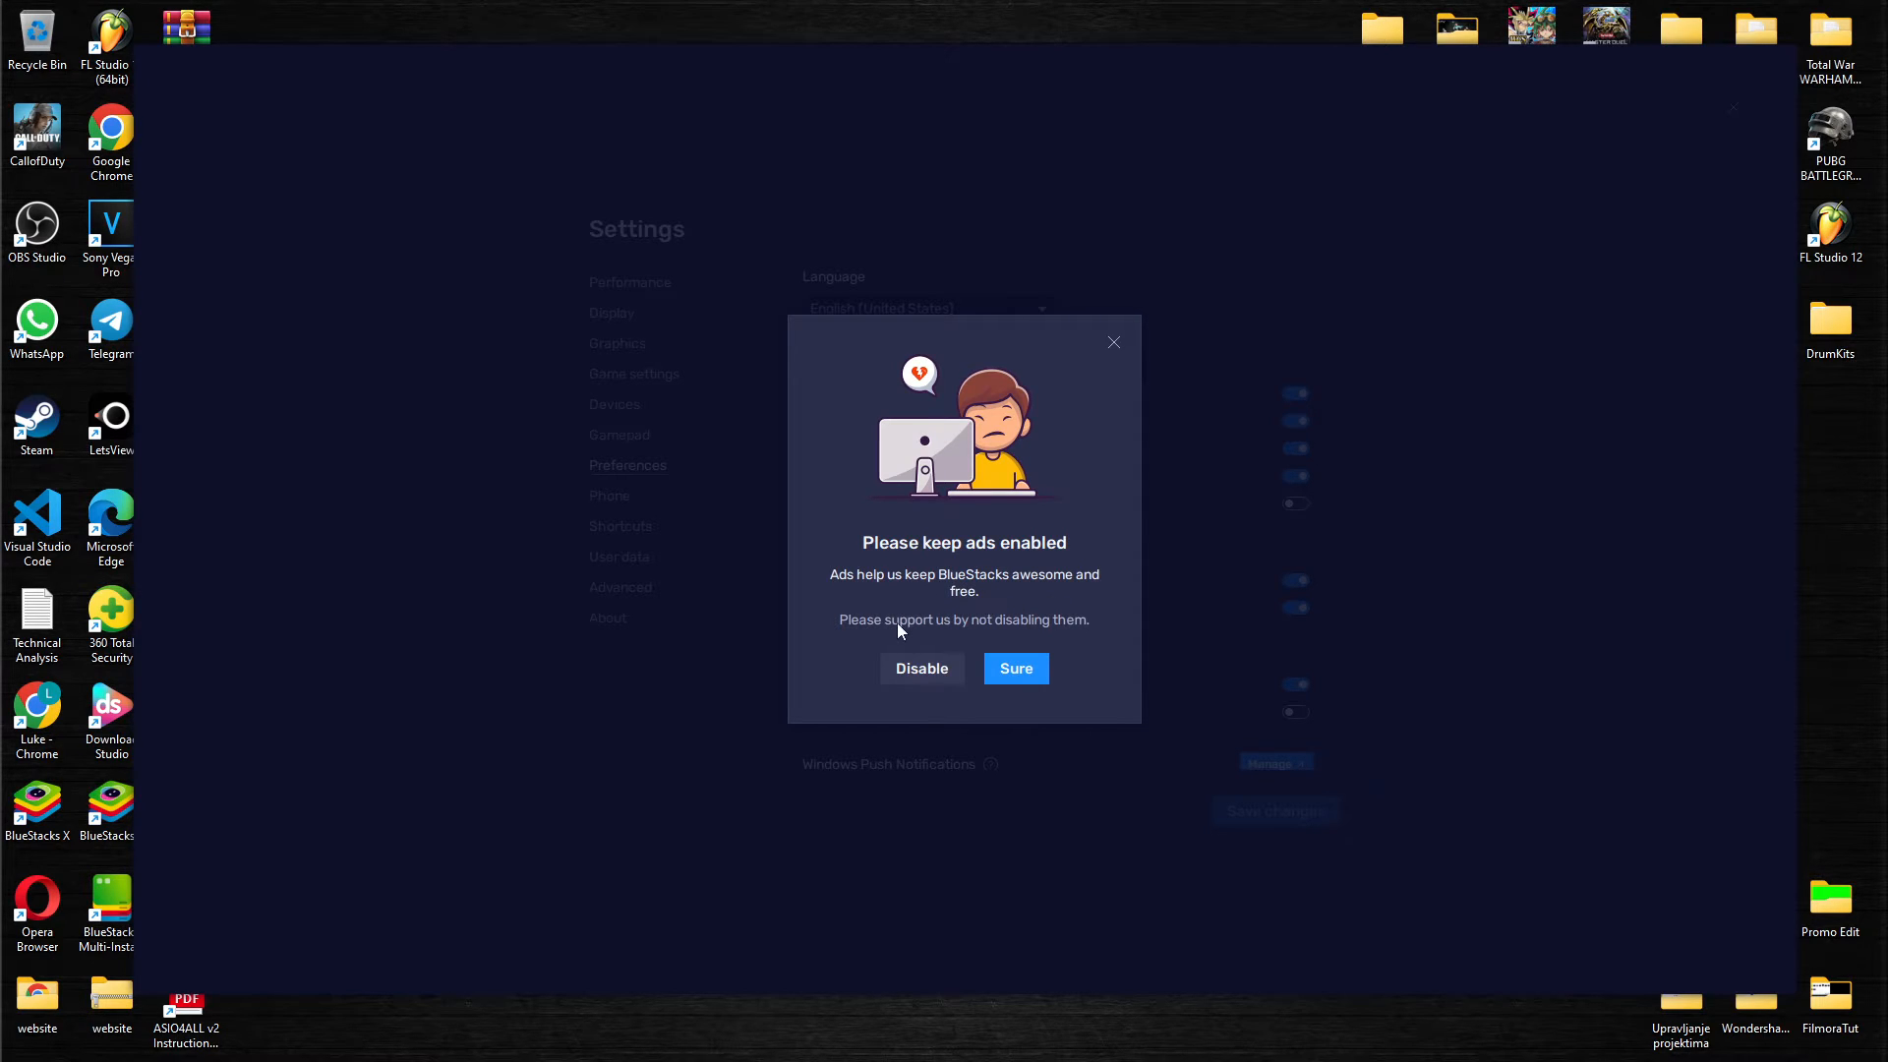
mouse_move(1064, 631)
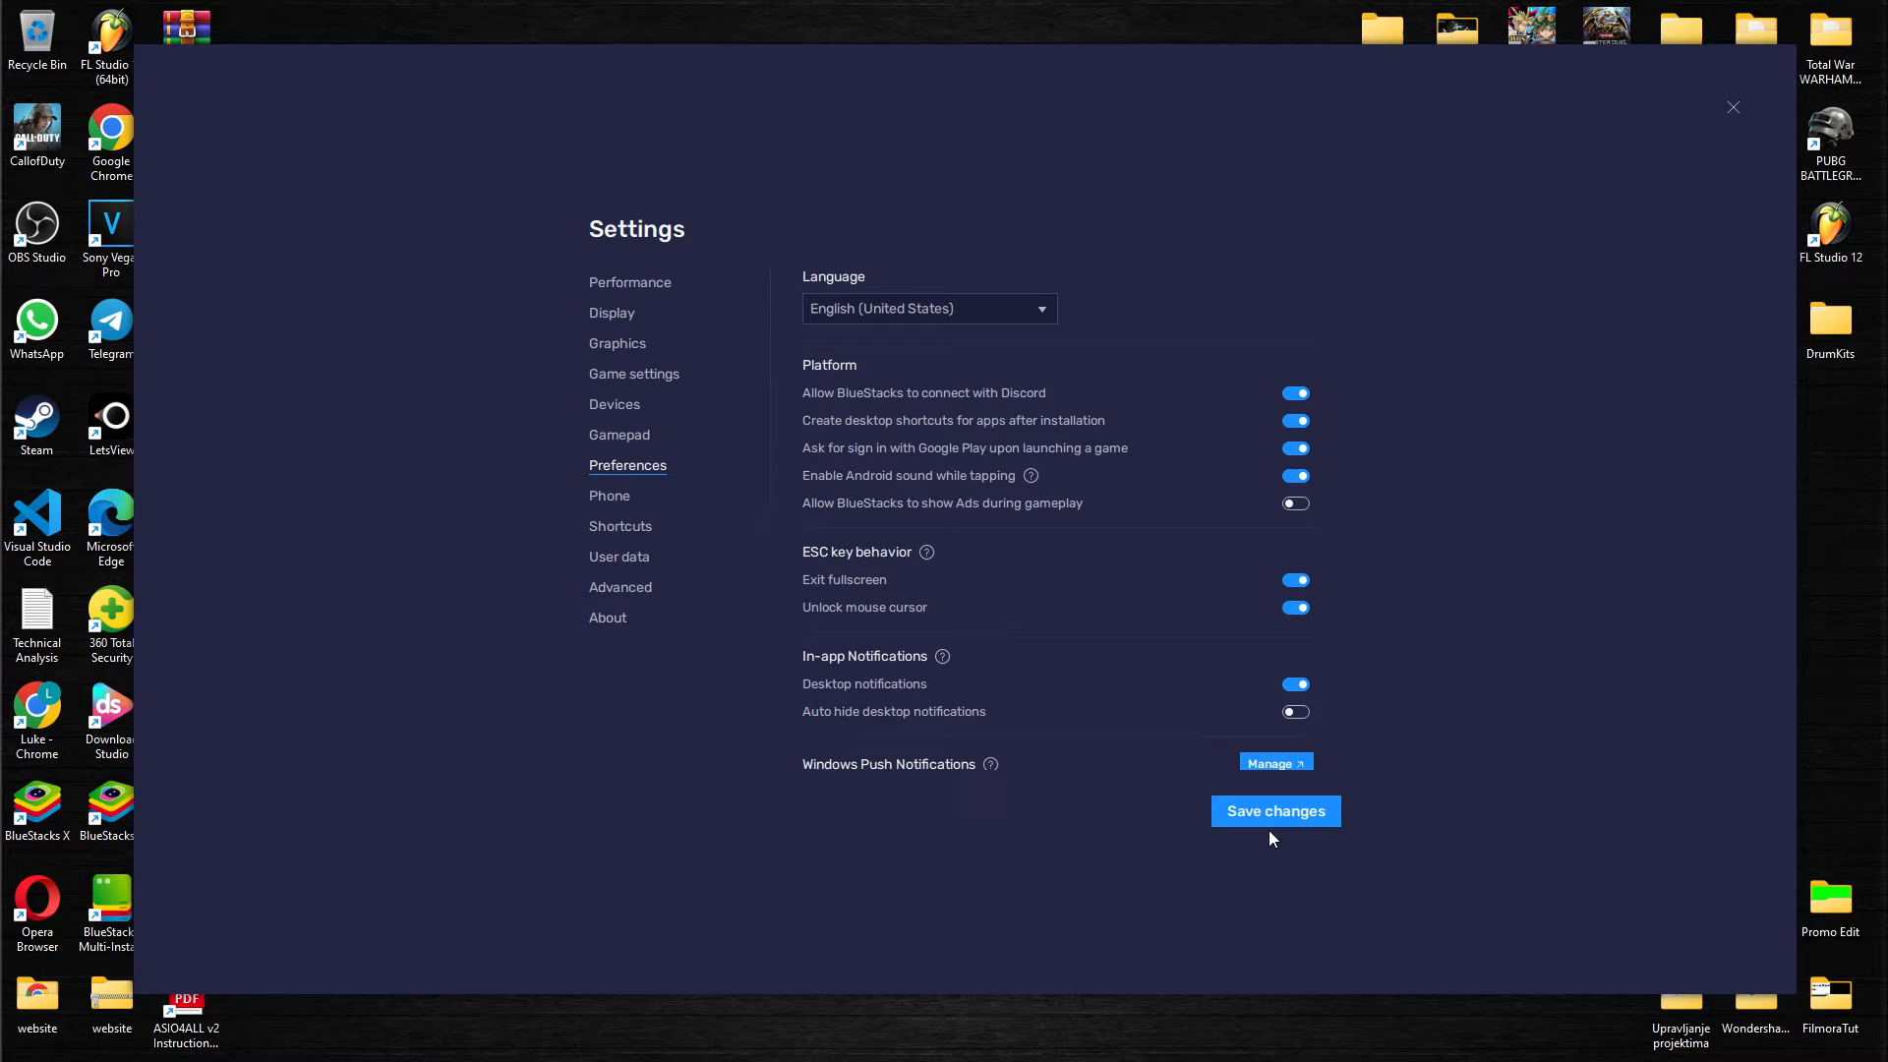
click(1274, 810)
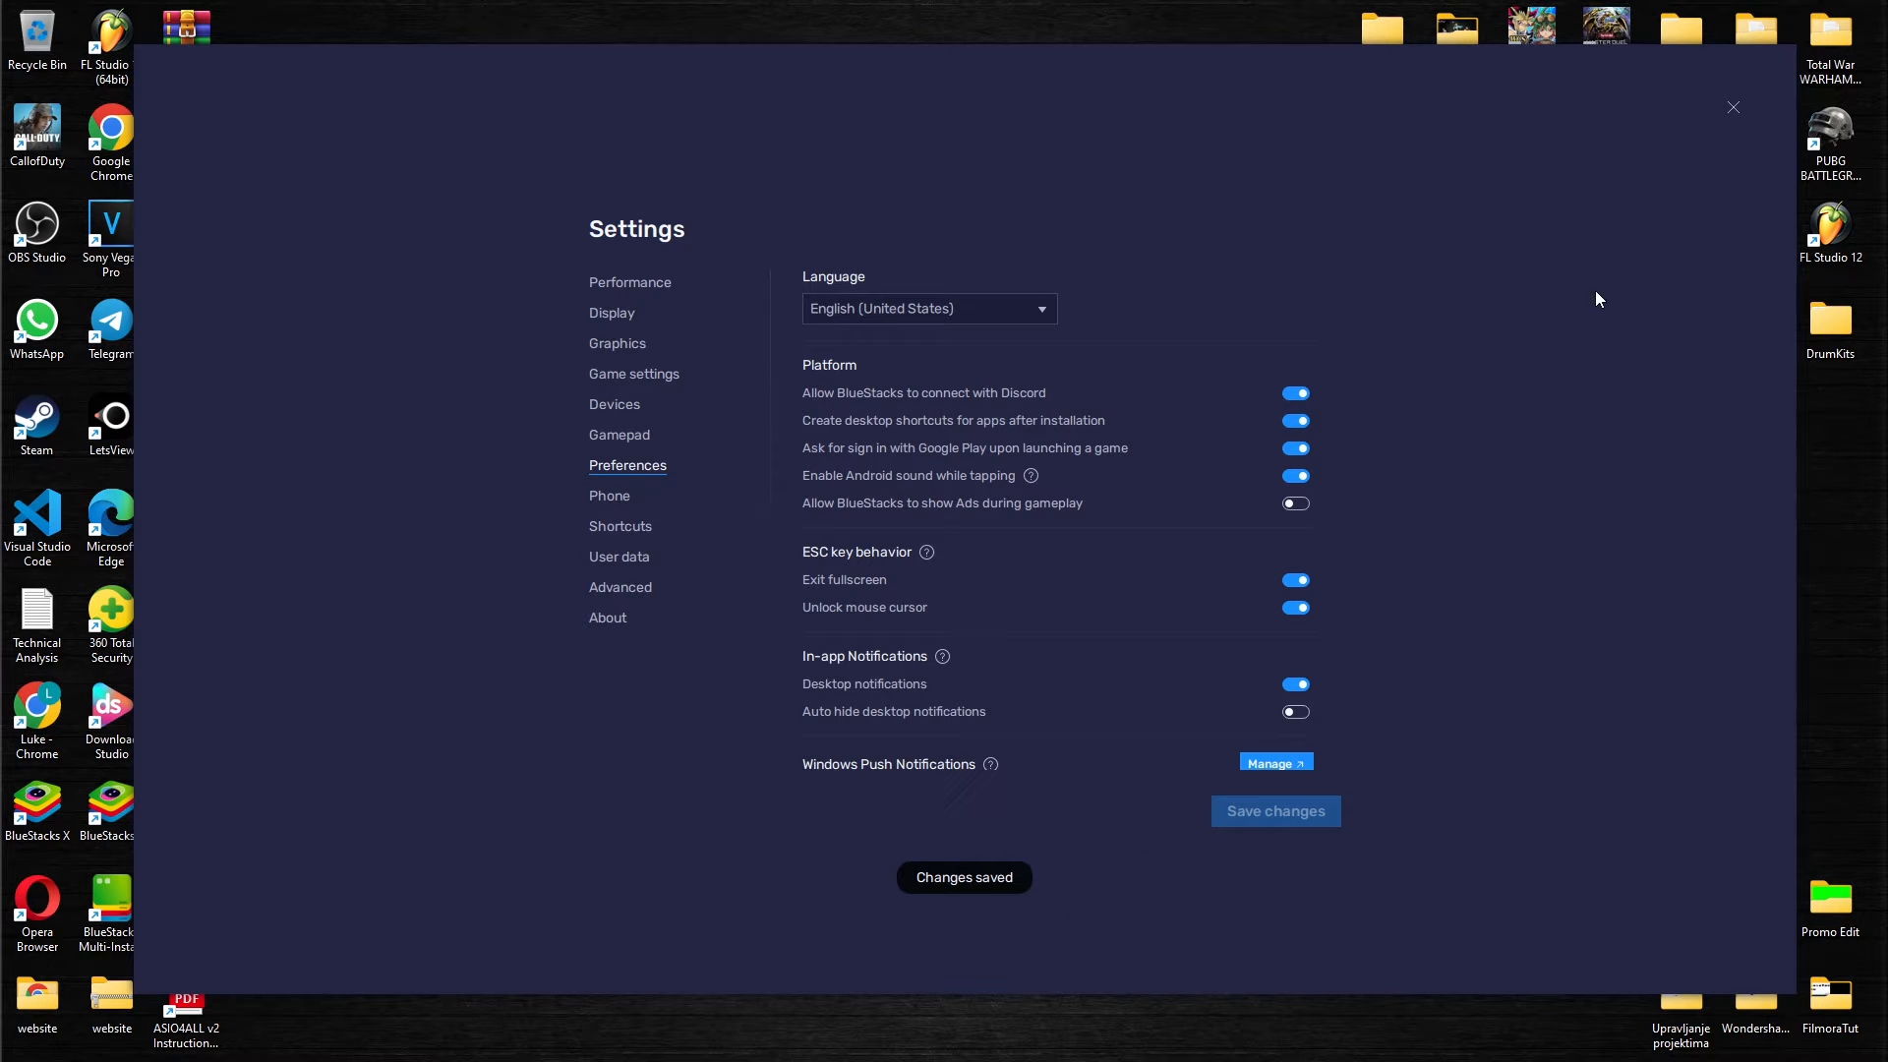
click(1733, 106)
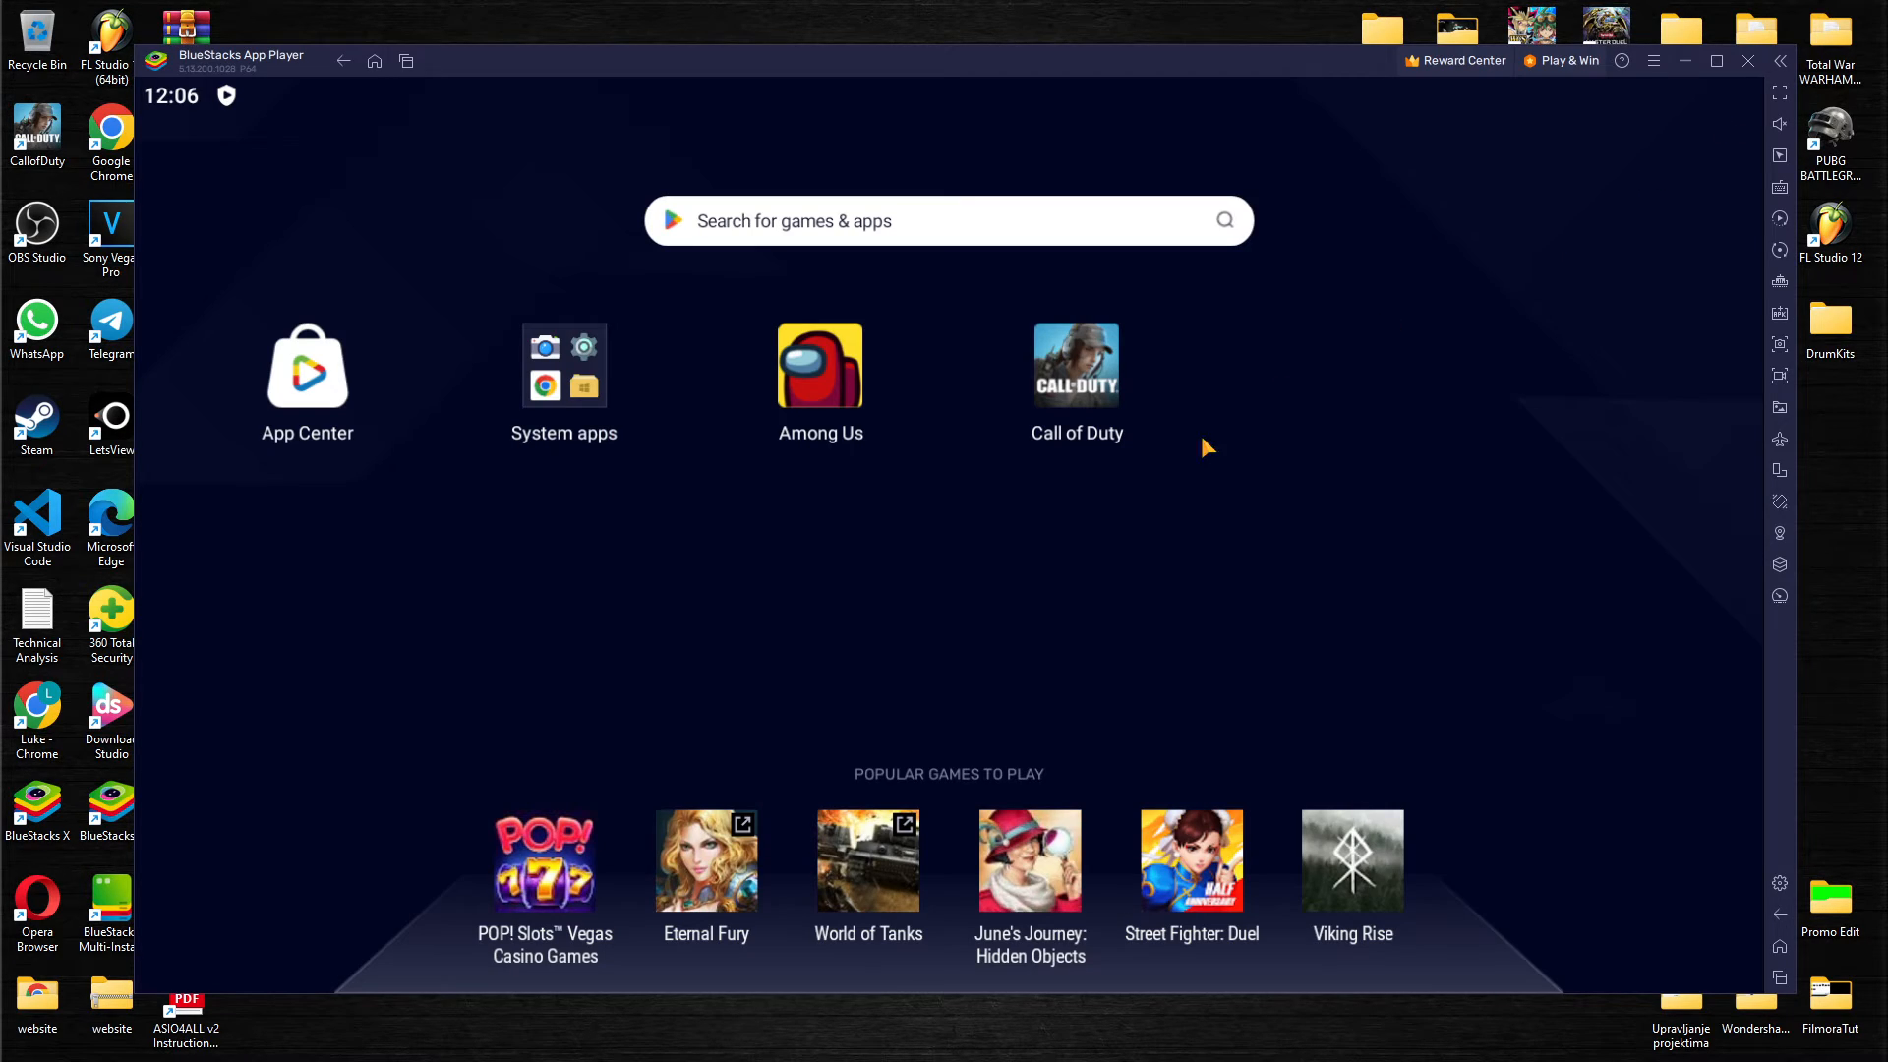
mouse_move(781, 586)
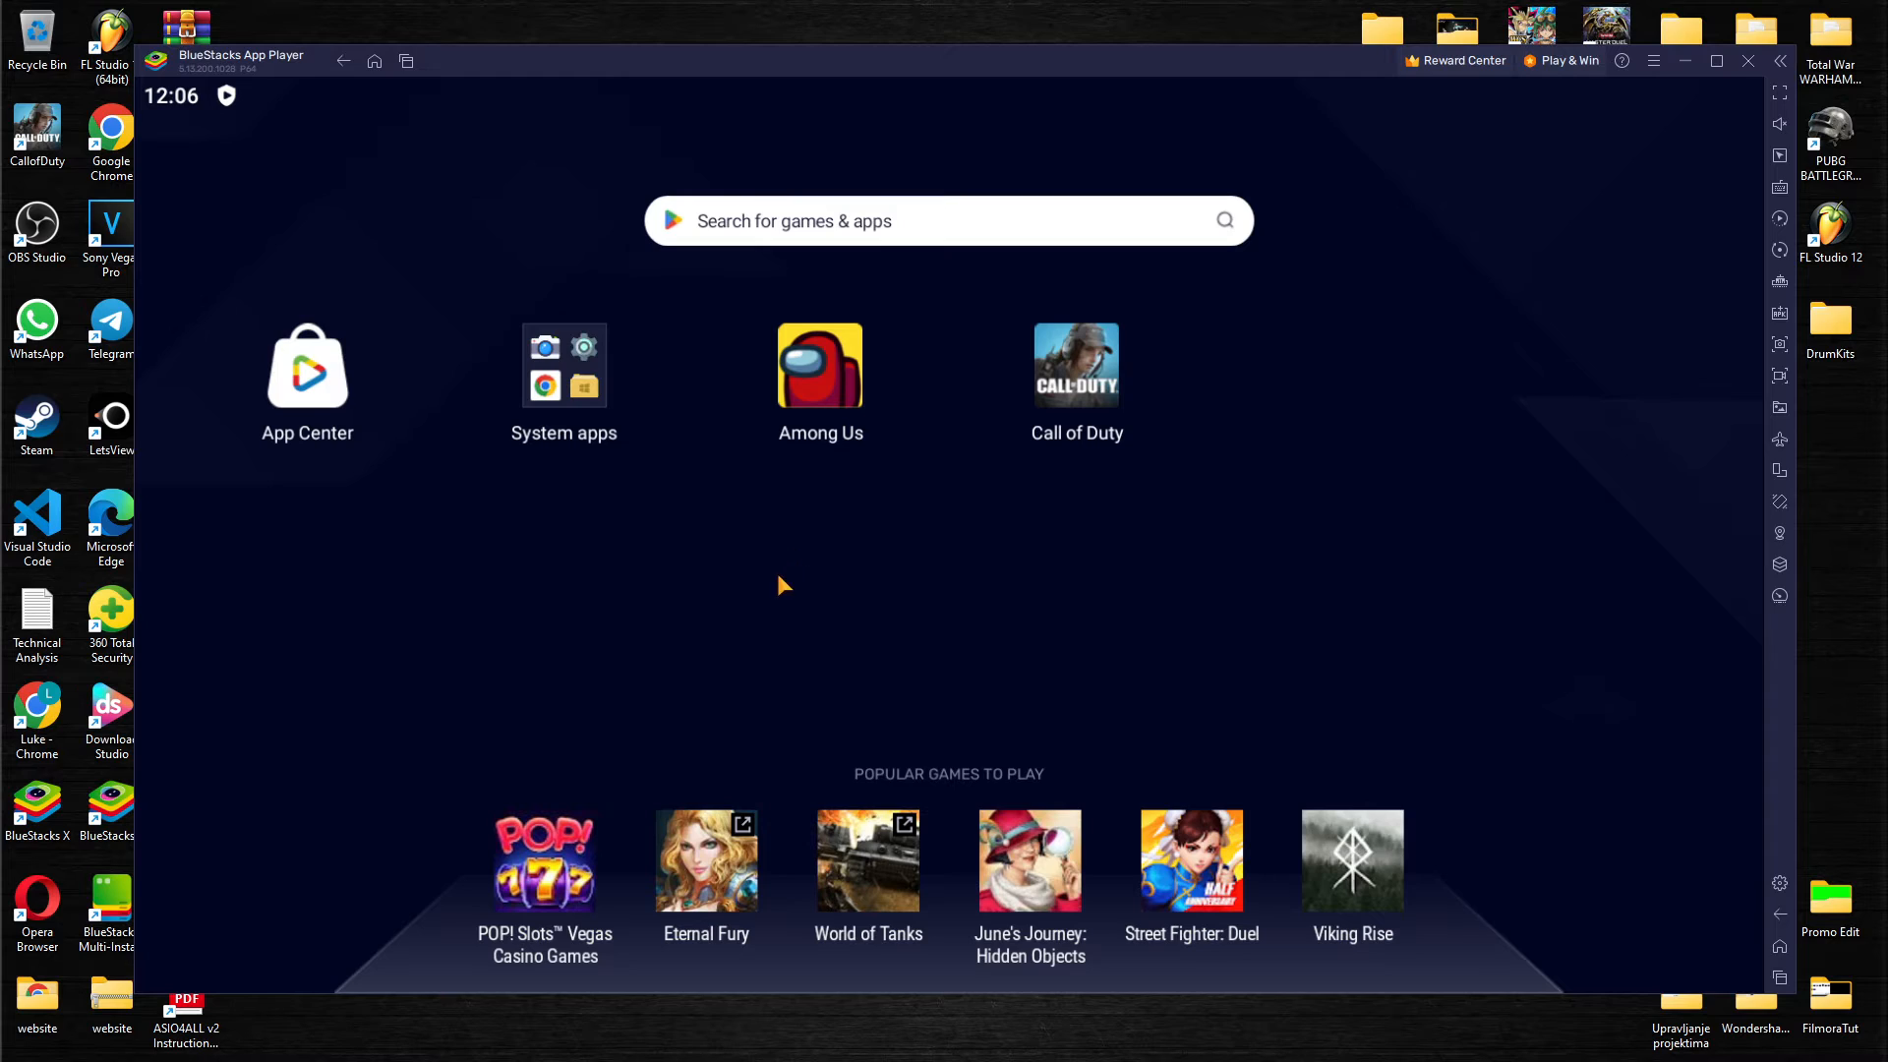
mouse_move(956, 584)
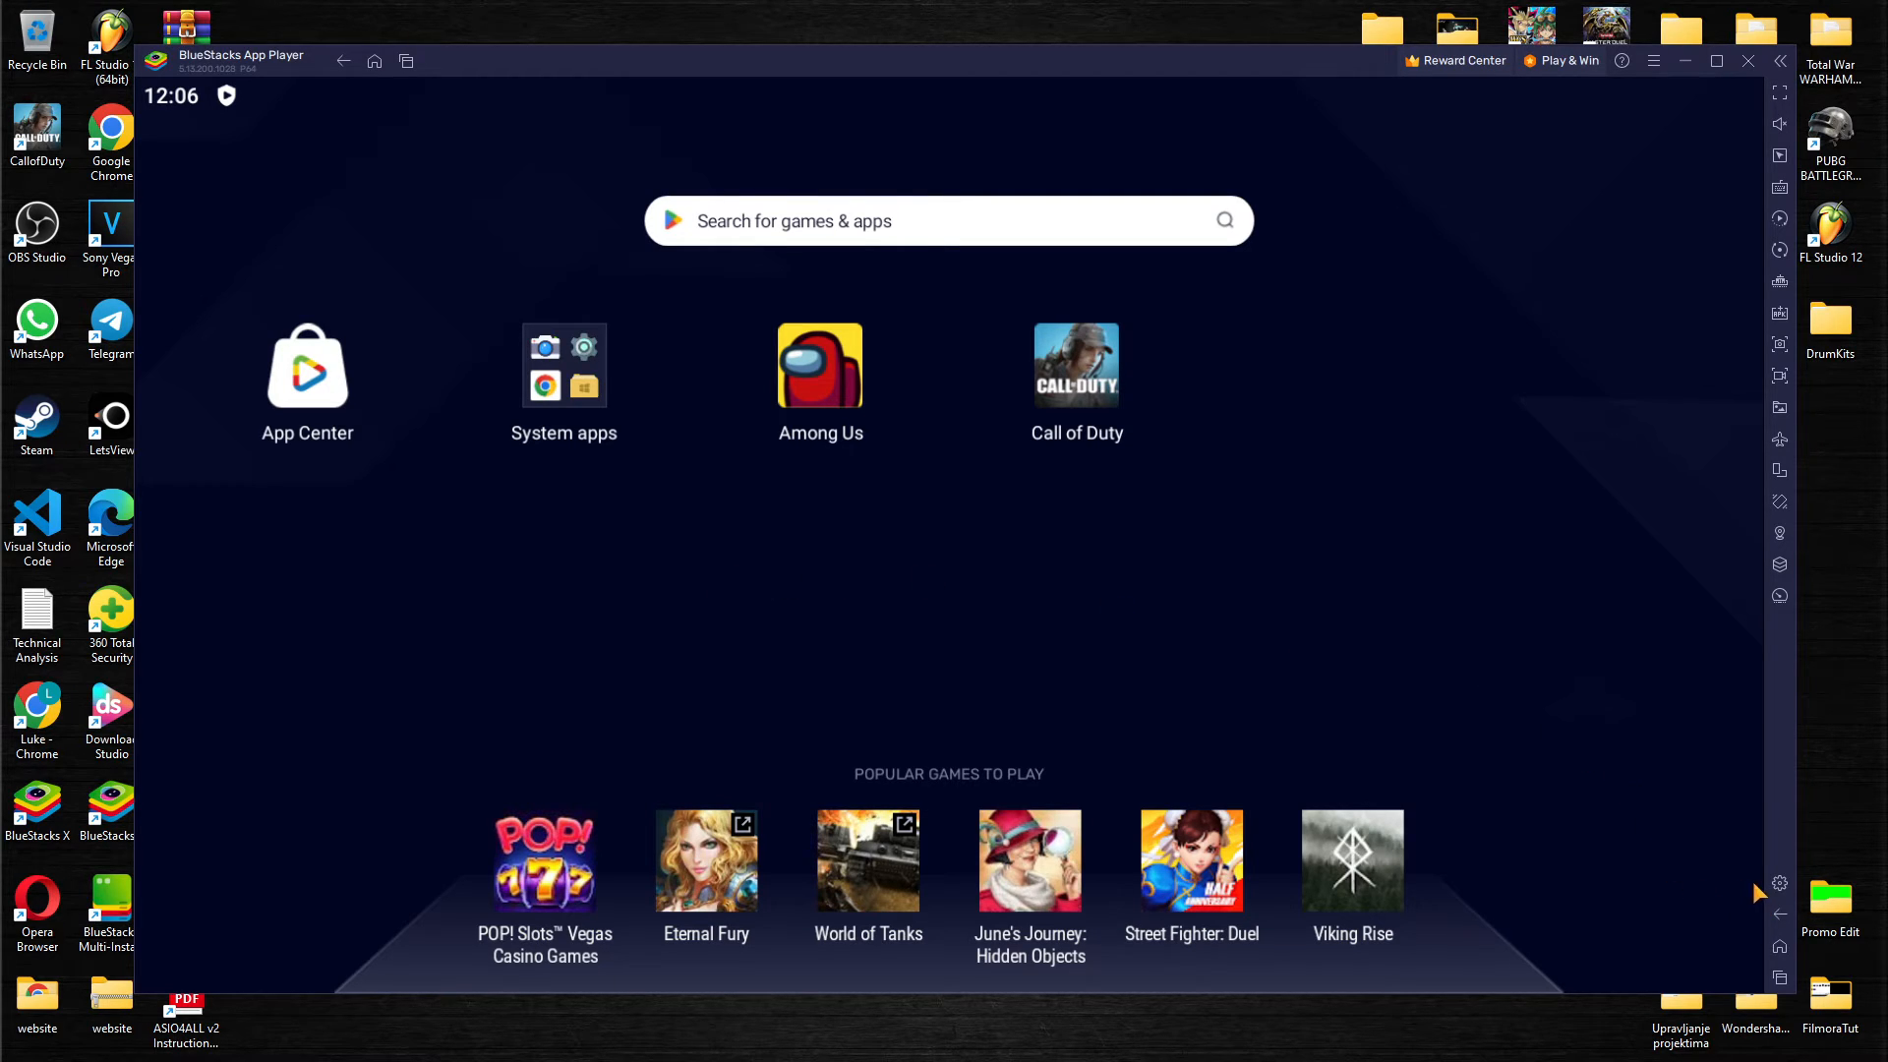
Step: Reopen Settings > Preferences and confirm the Ads during gameplay toggle remains off
click(1779, 887)
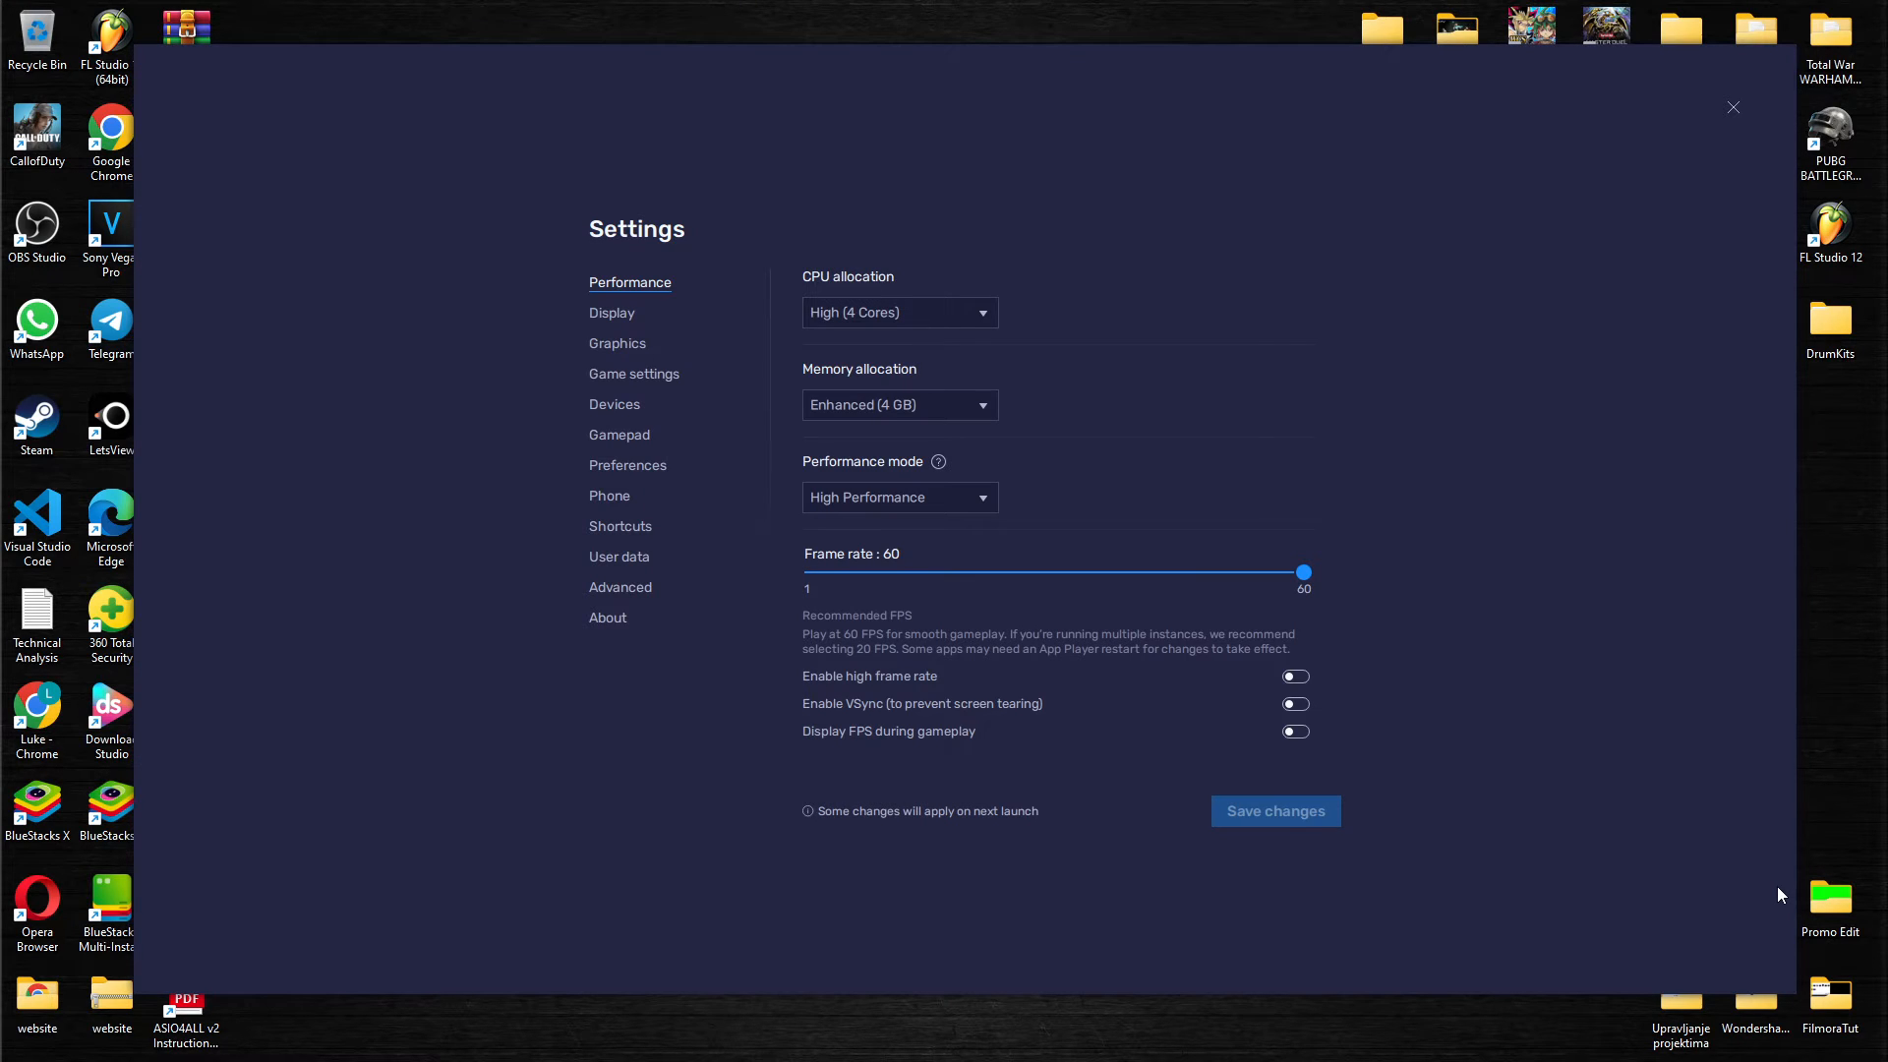
mouse_move(612, 484)
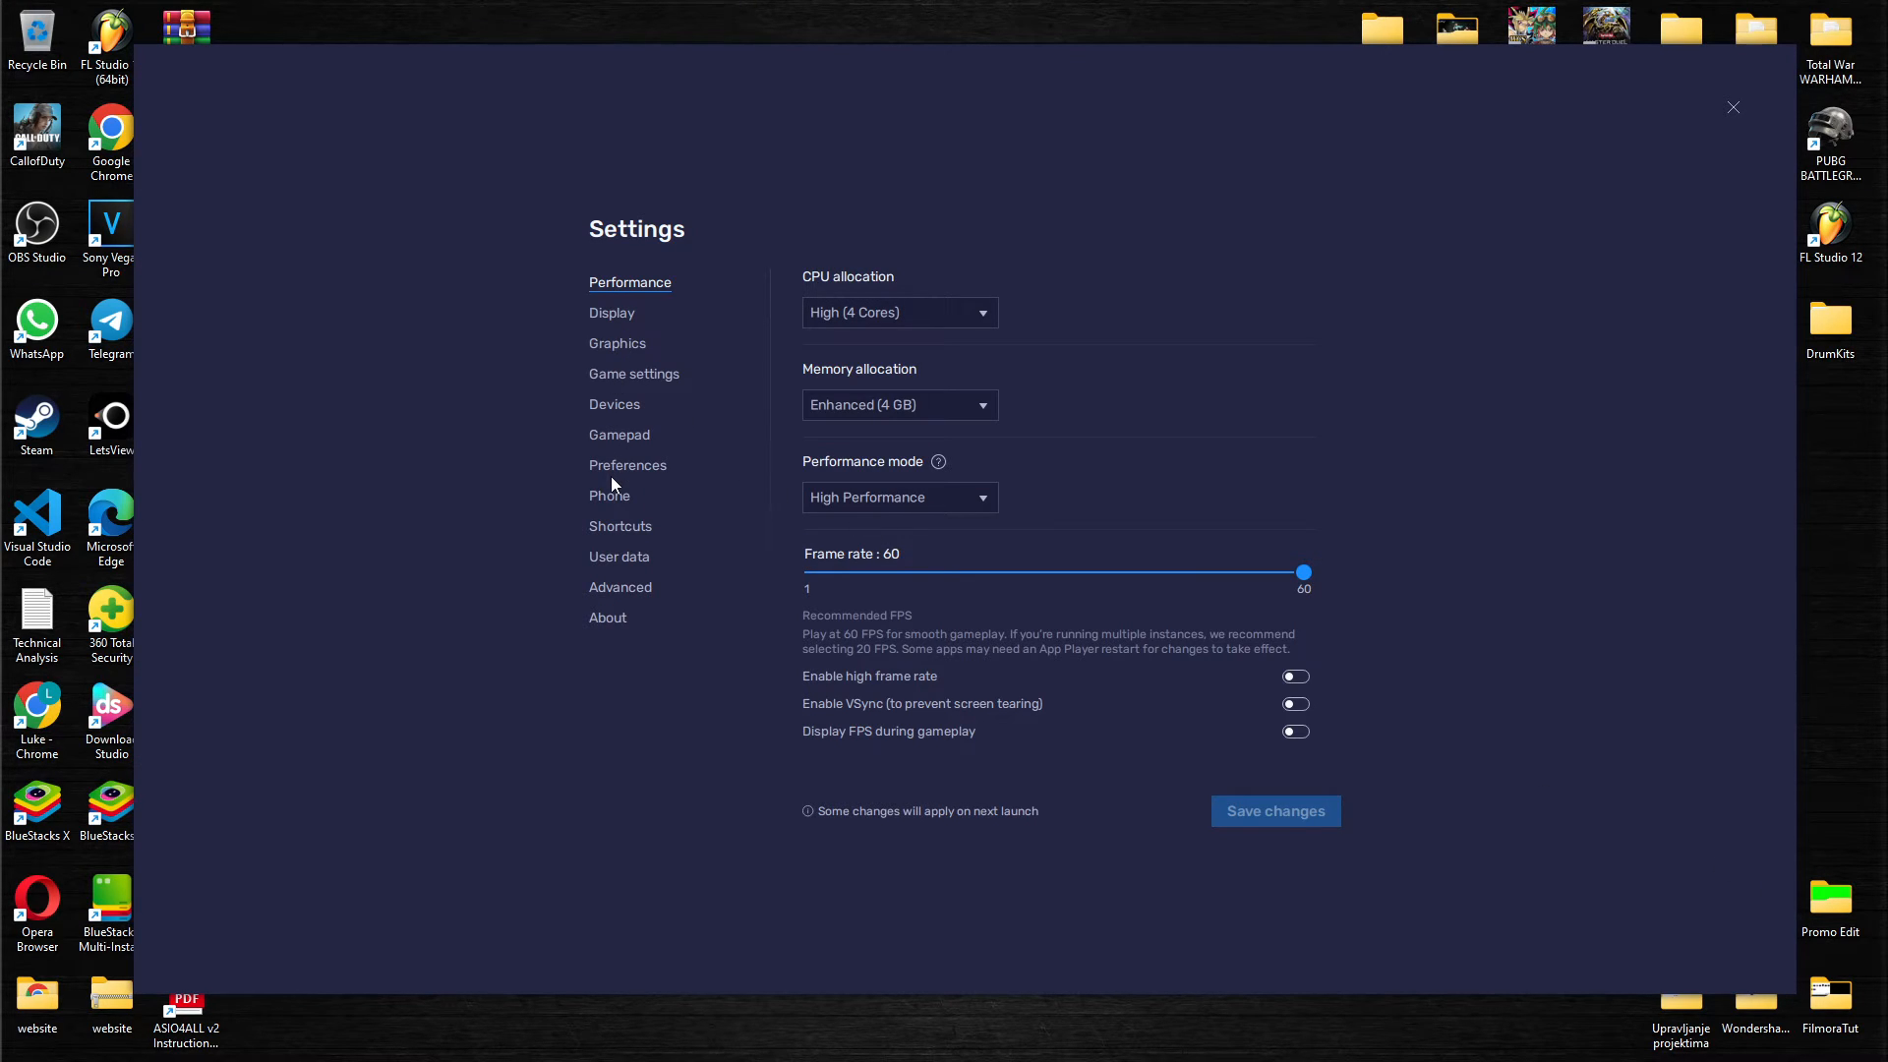
click(627, 466)
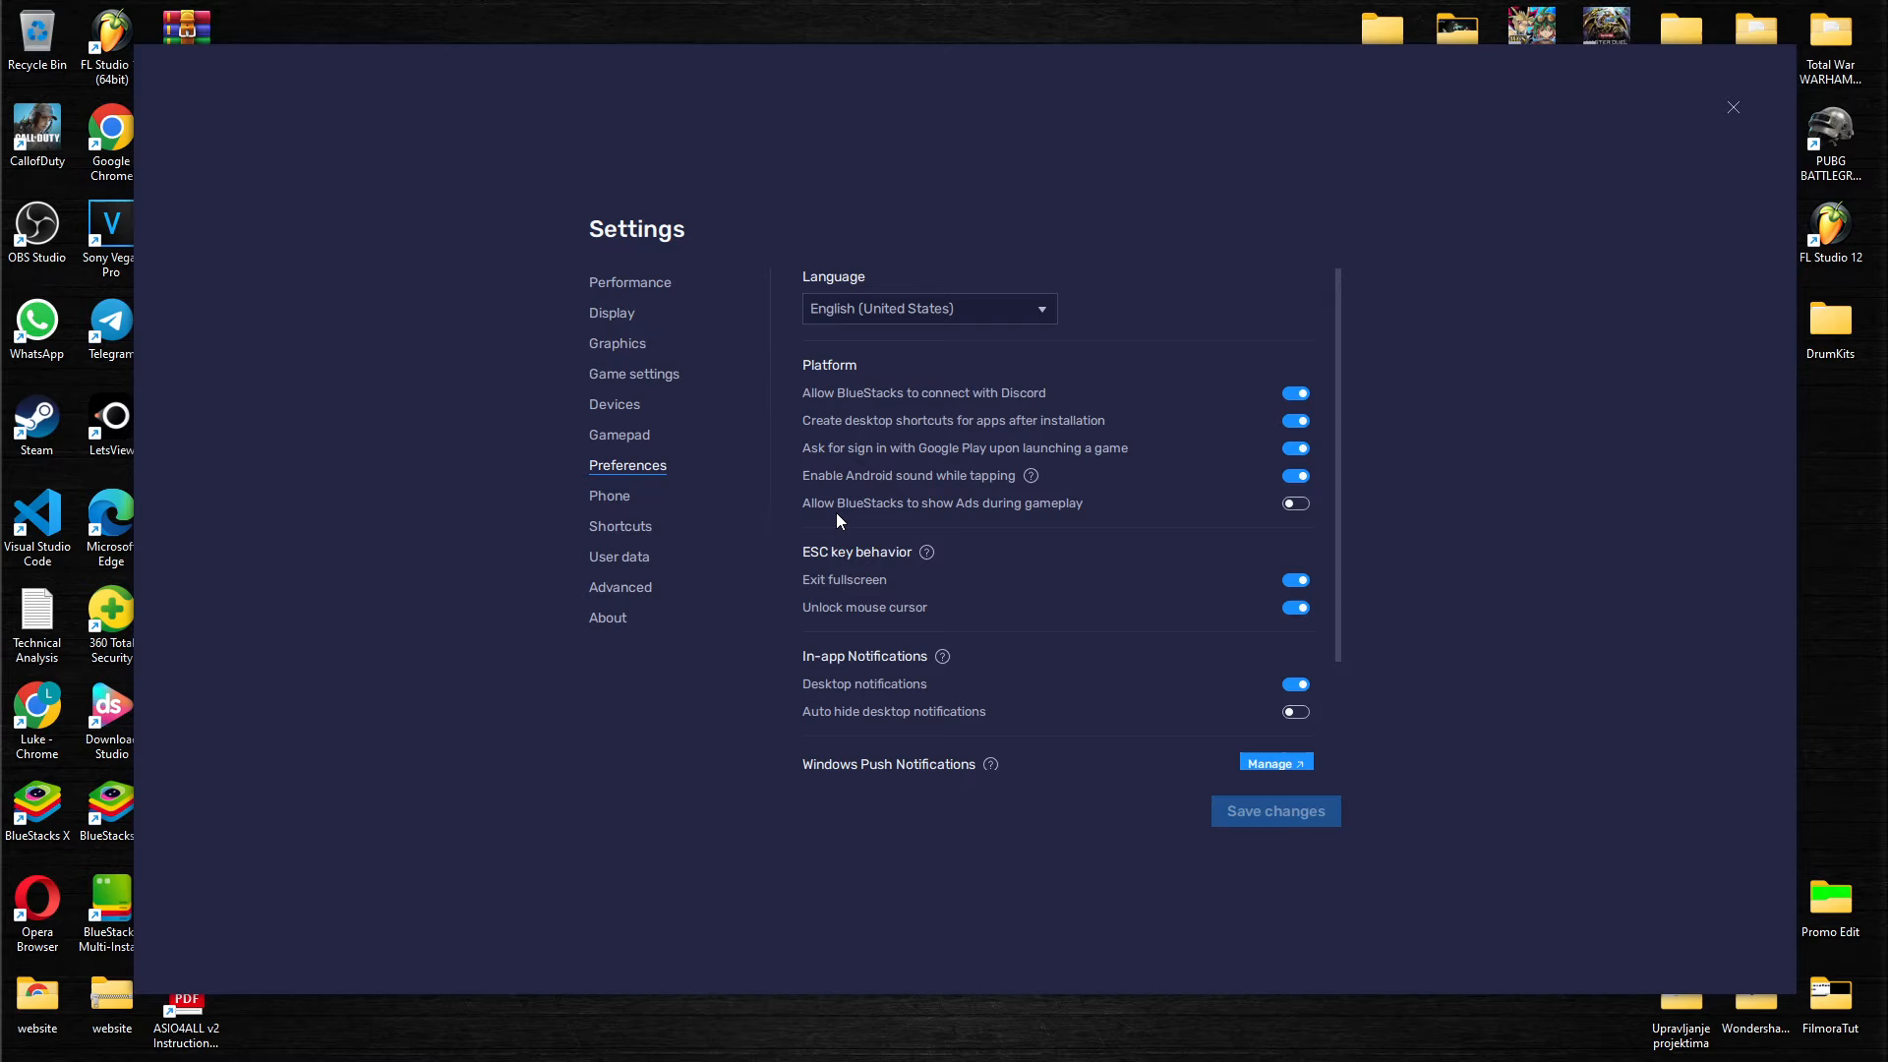
click(1294, 504)
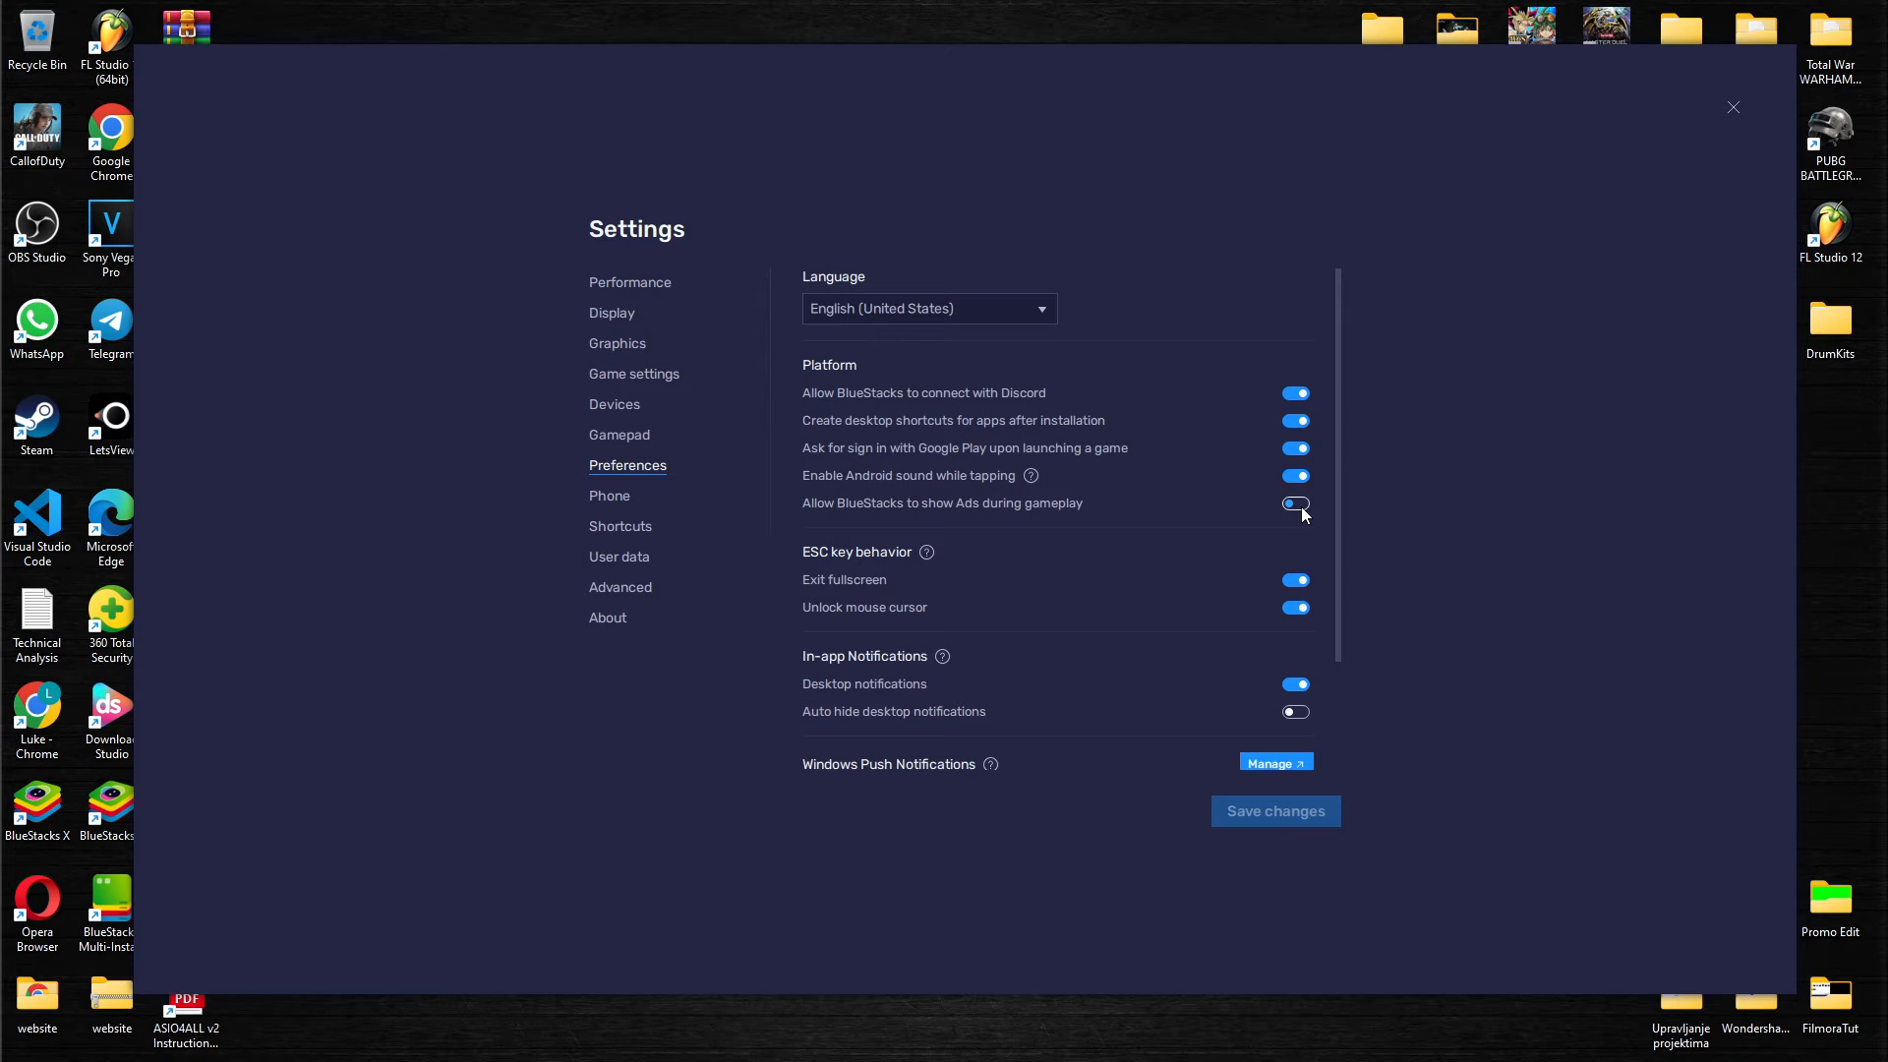
click(1295, 504)
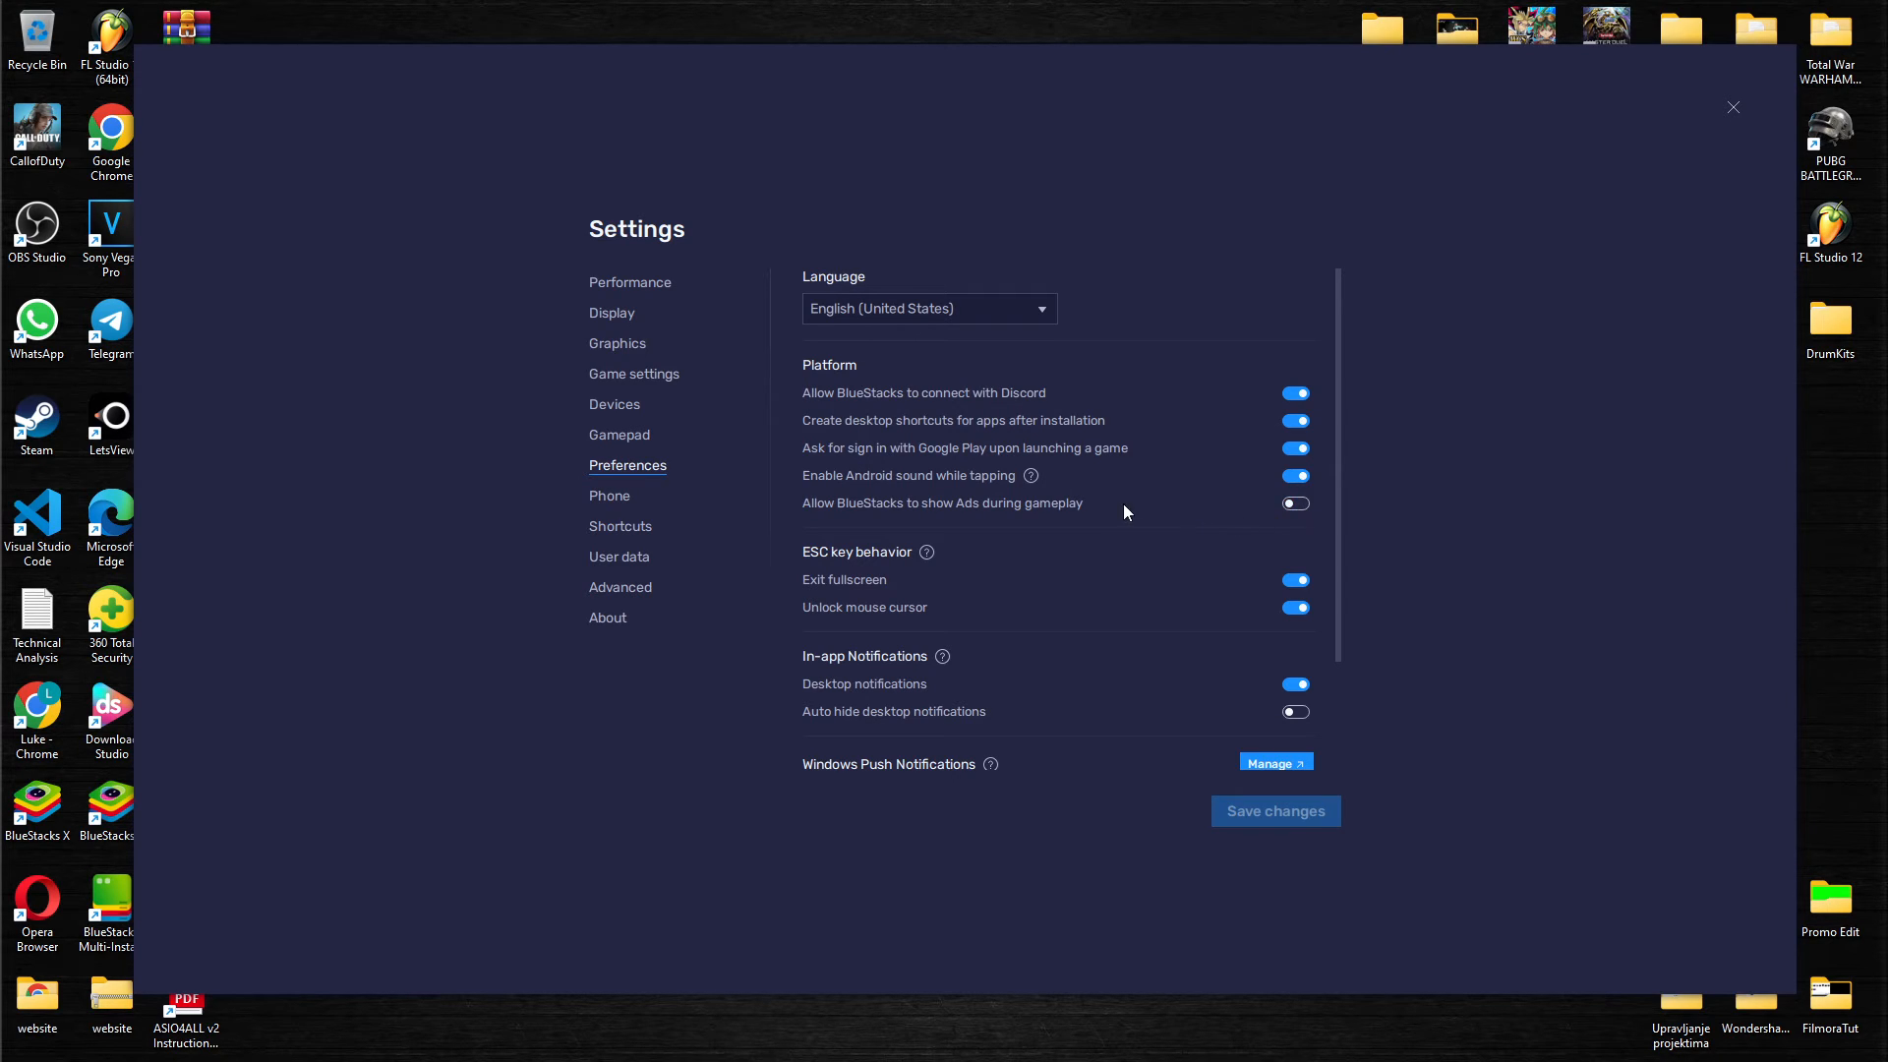
mouse_move(1730, 177)
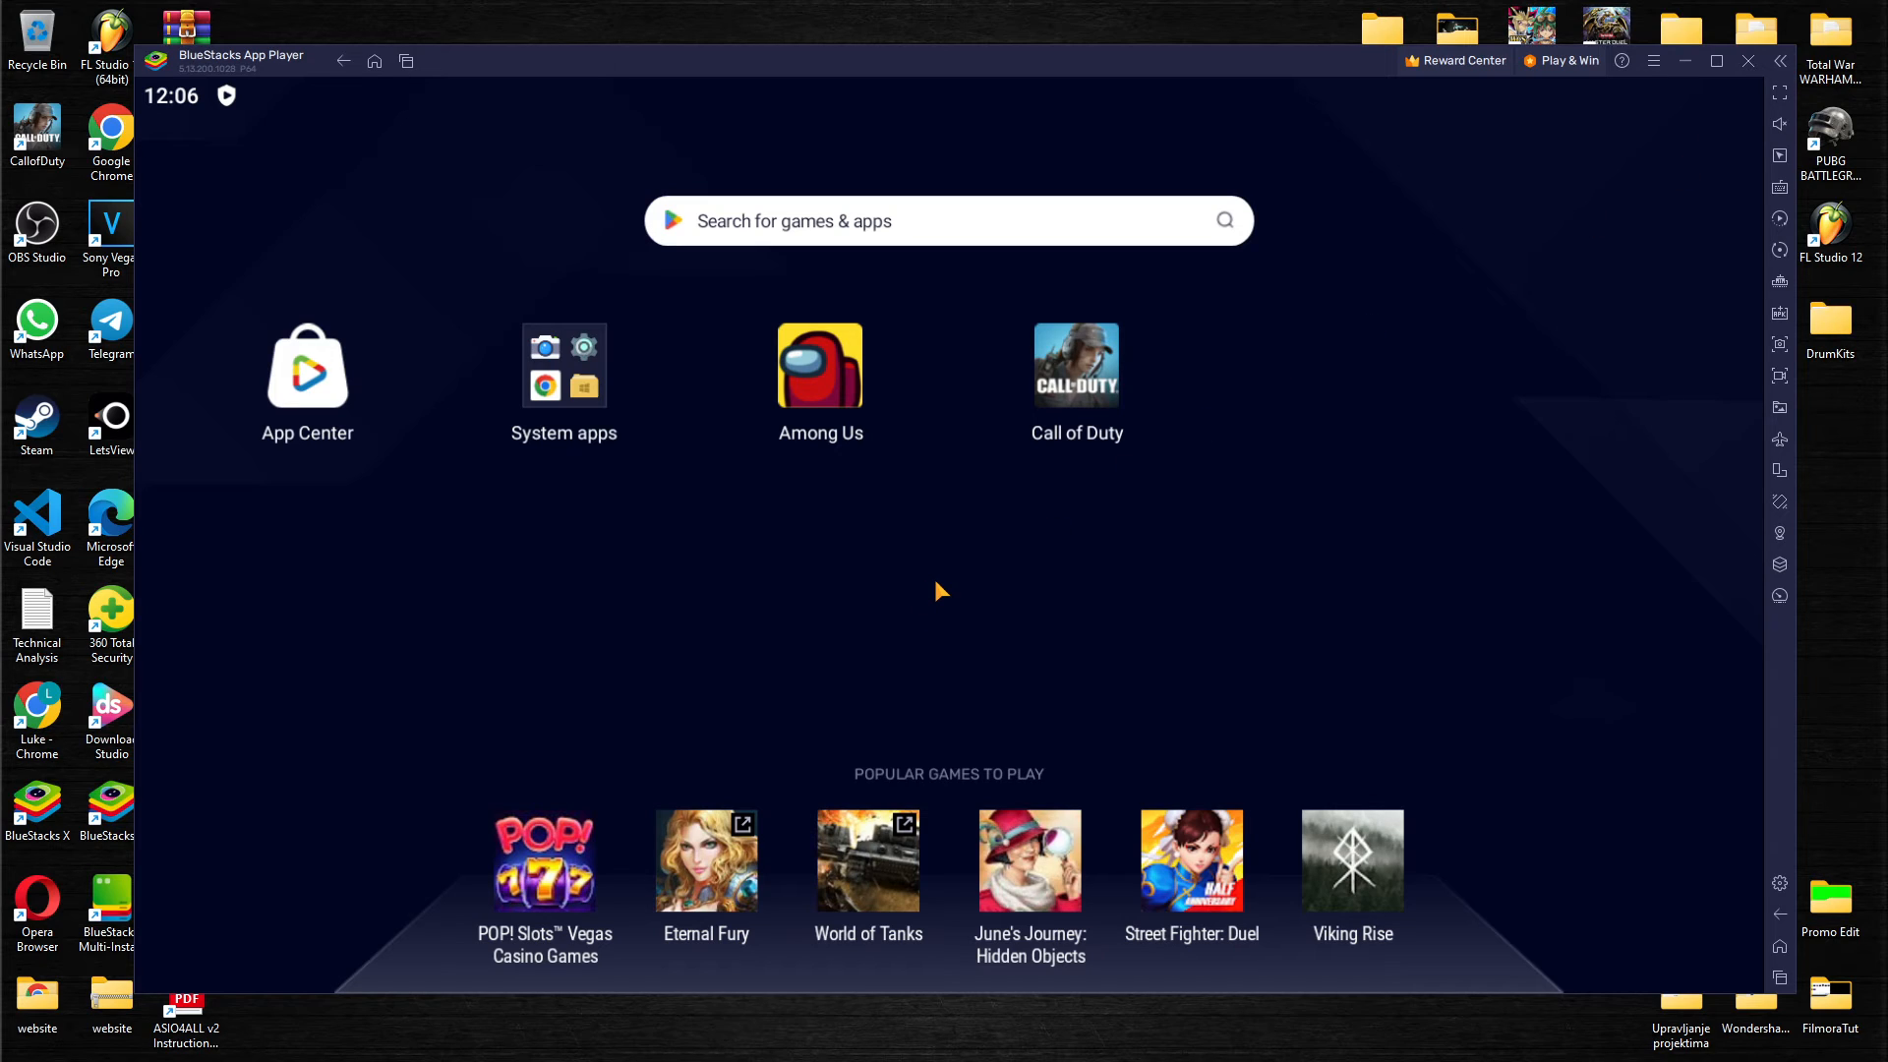
mouse_move(1005, 555)
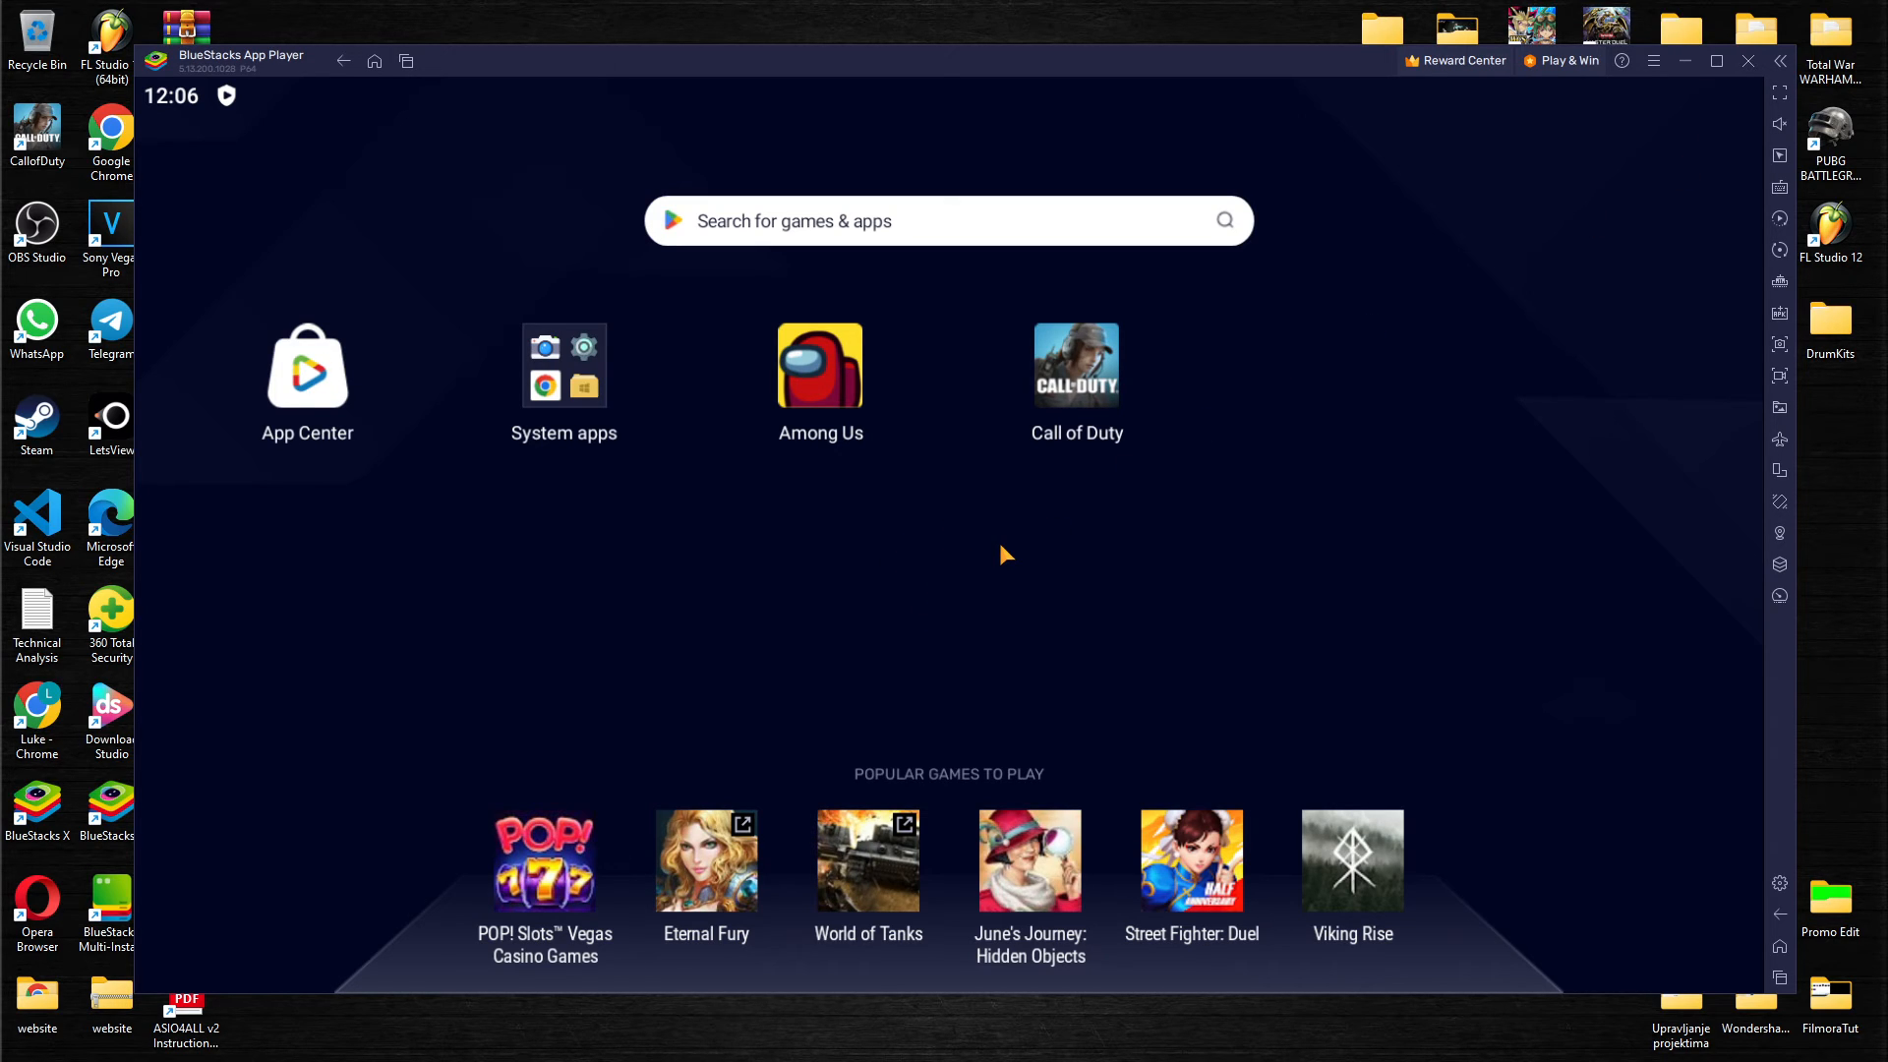